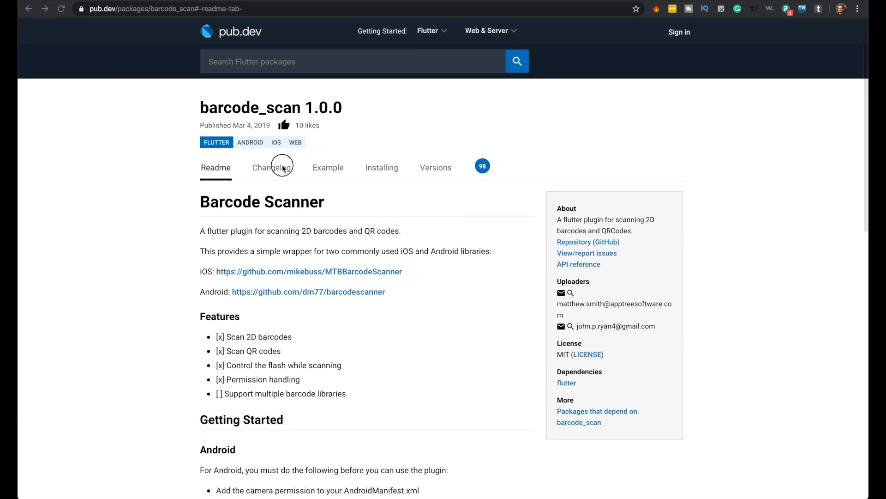
Browse barcode_scan's Changelog and Installing tabs on pub.dev, then open its GitHub repository
left_click(271, 167)
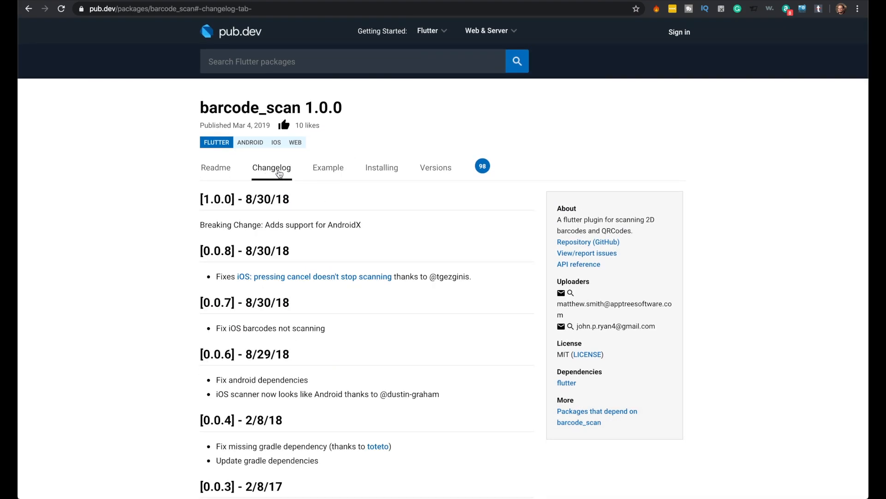
left_click(382, 168)
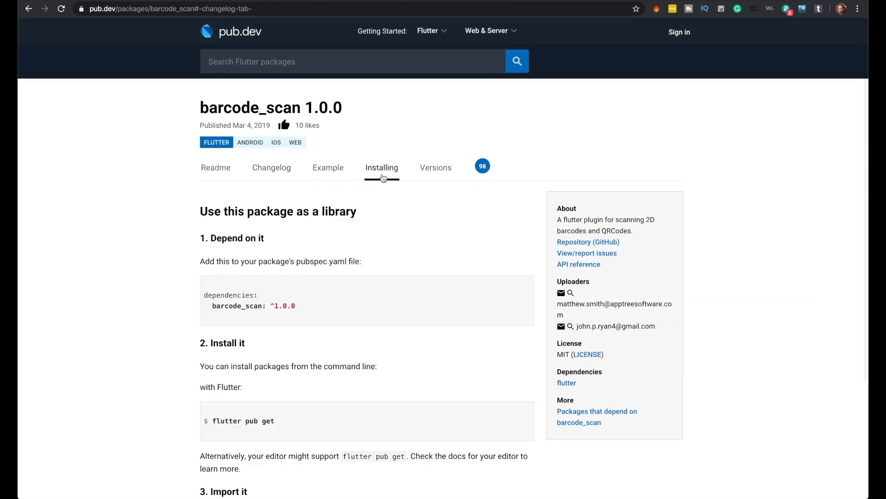
left_click(382, 167)
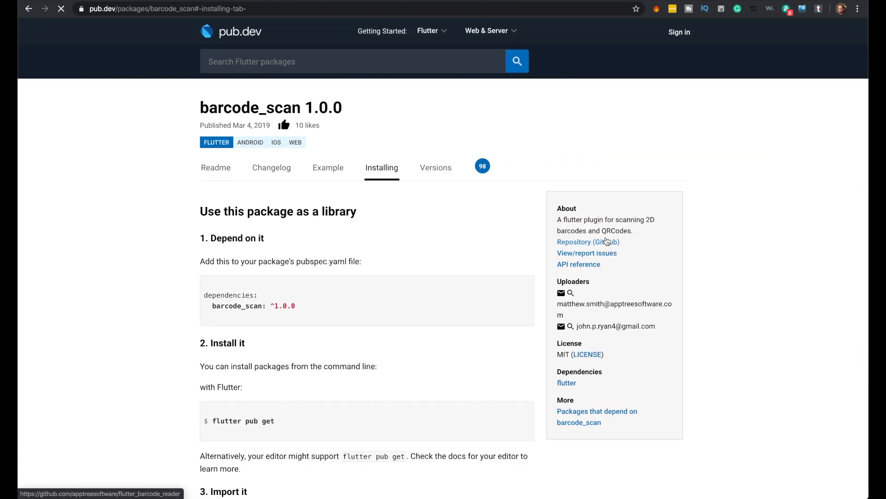
left_click(588, 242)
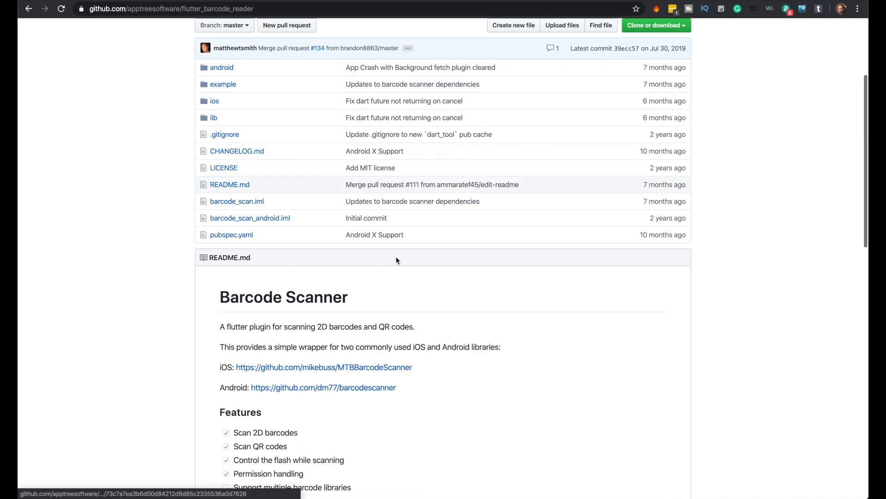
Open example/lib/main.dart in the barcode_scan repository and scroll through its scan code
scroll("down", 3)
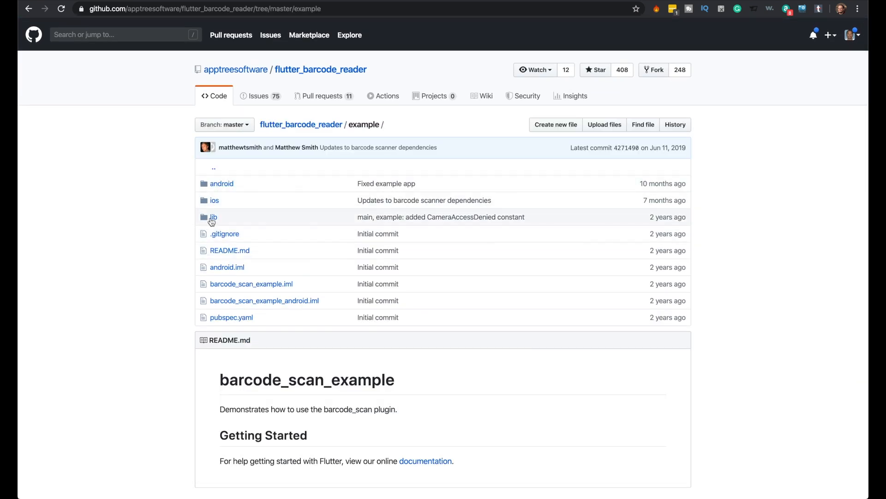
left_click(214, 217)
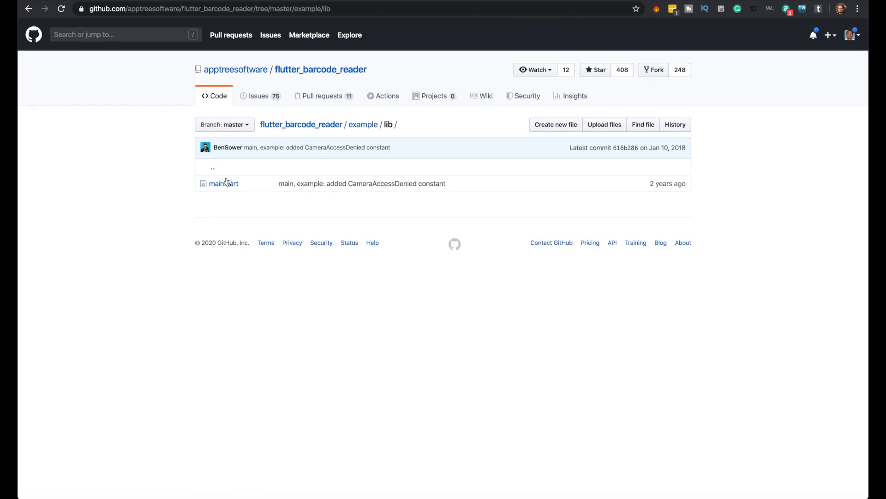
left_click(224, 183)
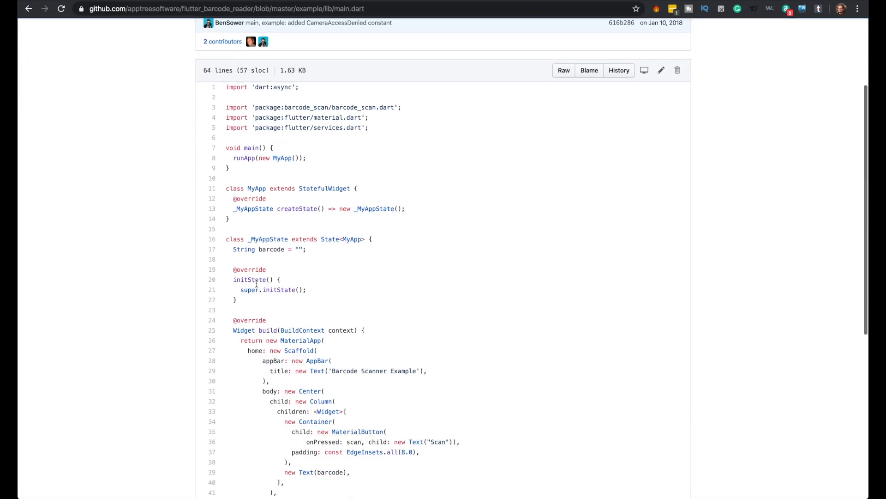
scroll("down", 3)
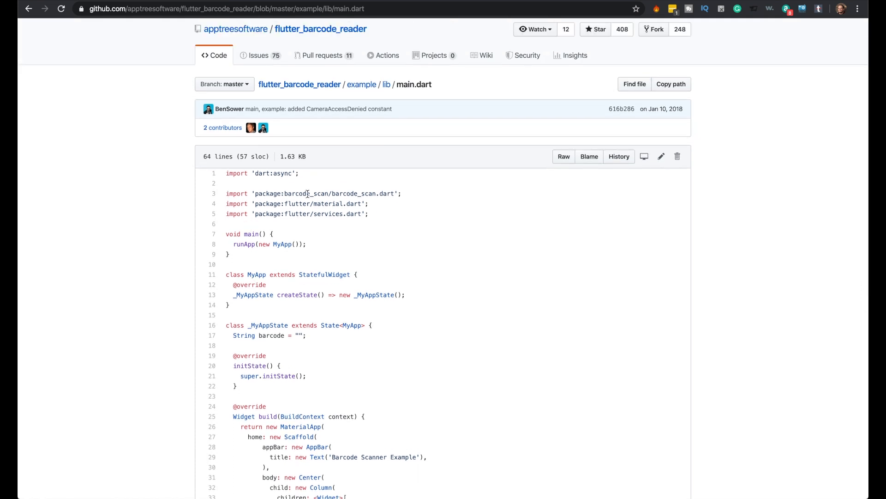
scroll("down", 3)
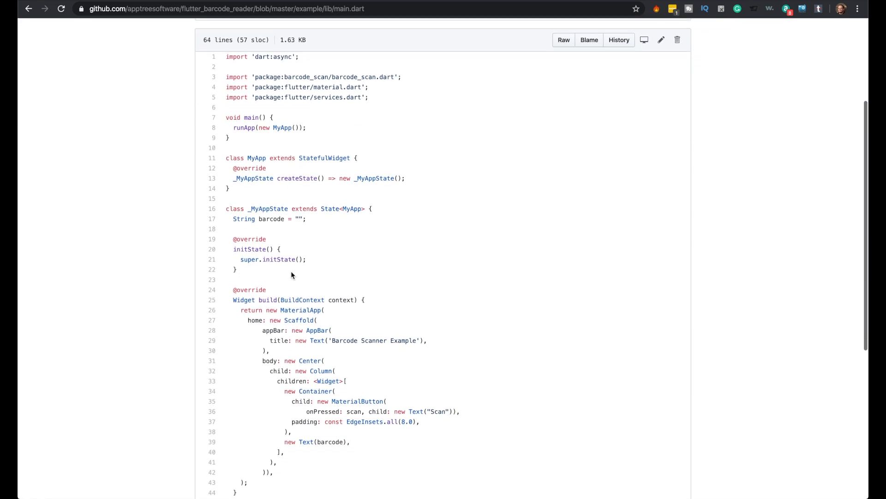
scroll("down", 3)
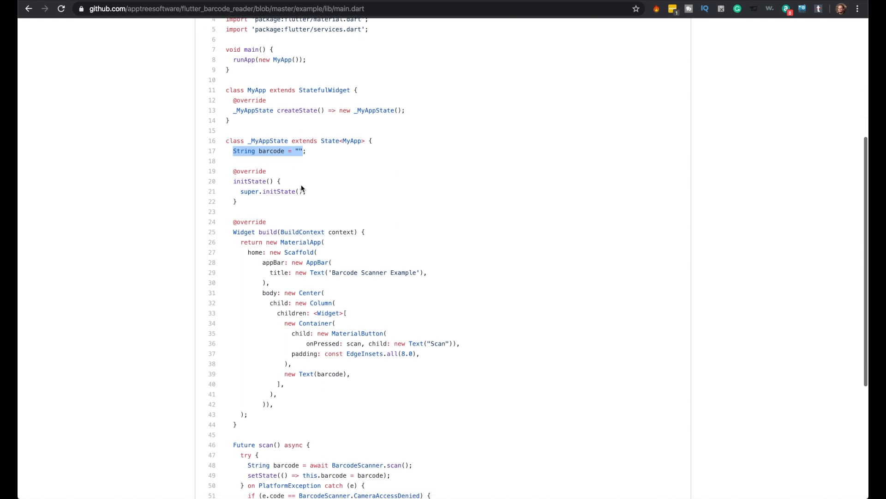
scroll("down", 3)
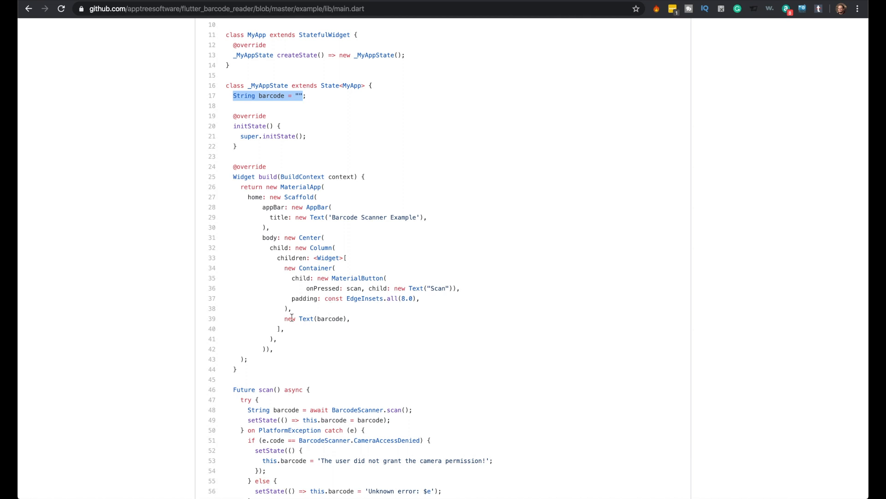
scroll("down", 3)
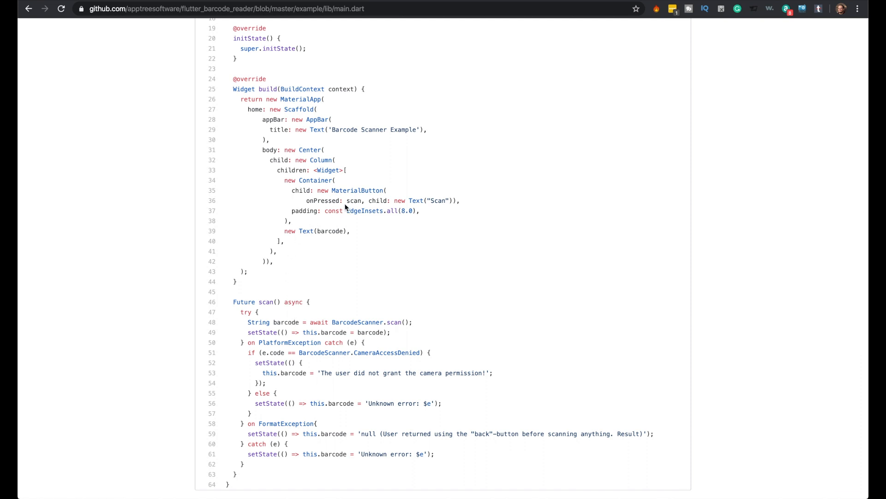
scroll("down", 3)
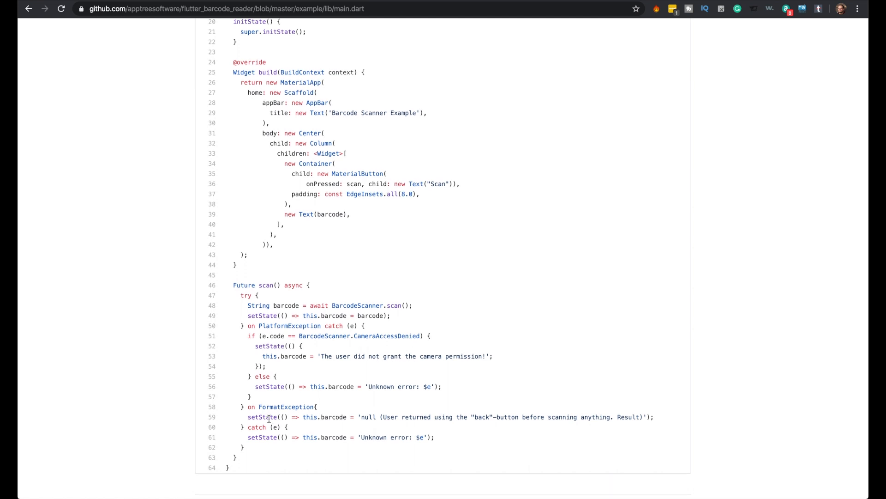
scroll("up", 3)
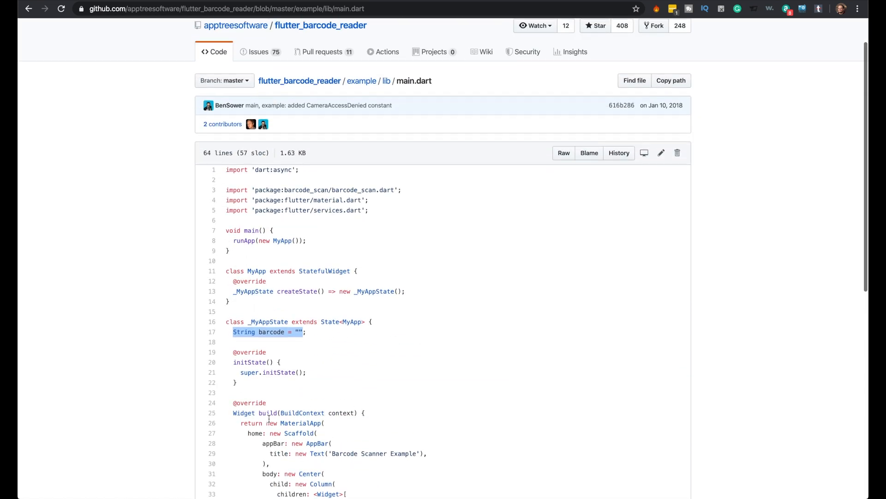
scroll("down", 3)
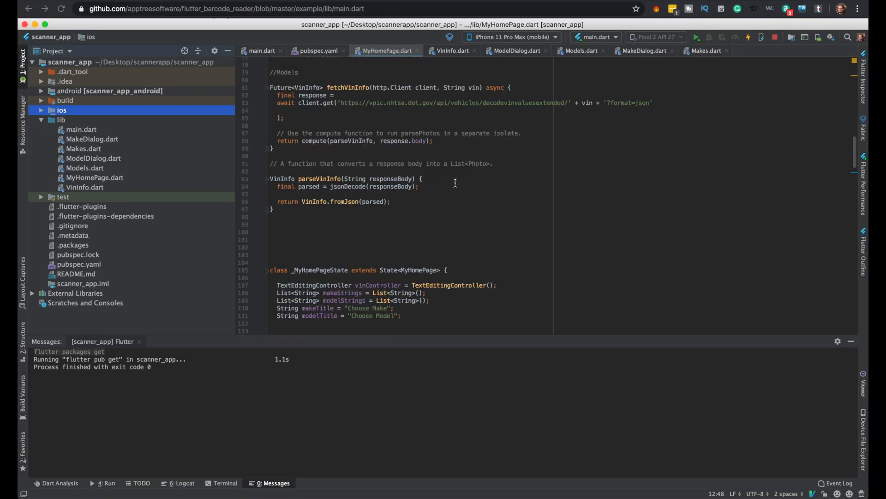
Paste the example's Scan MaterialButton into the Column children of MyHomePage.dart
scroll("down", 3)
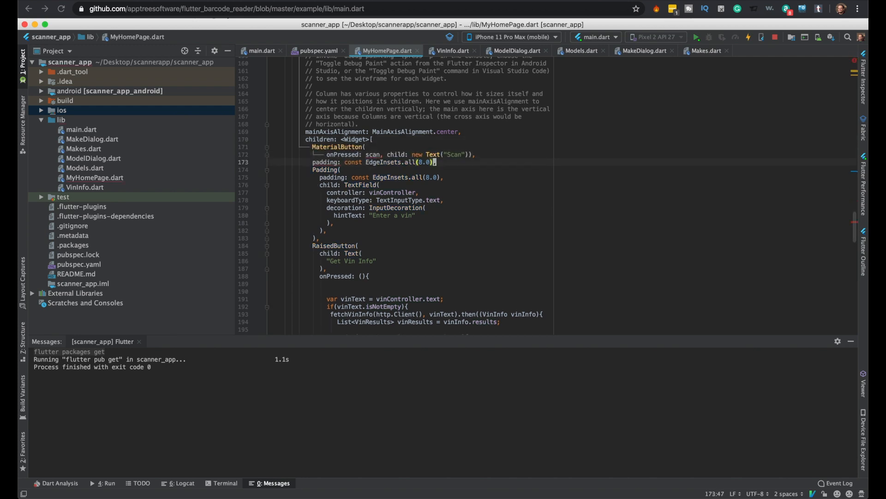
left_click(370, 162)
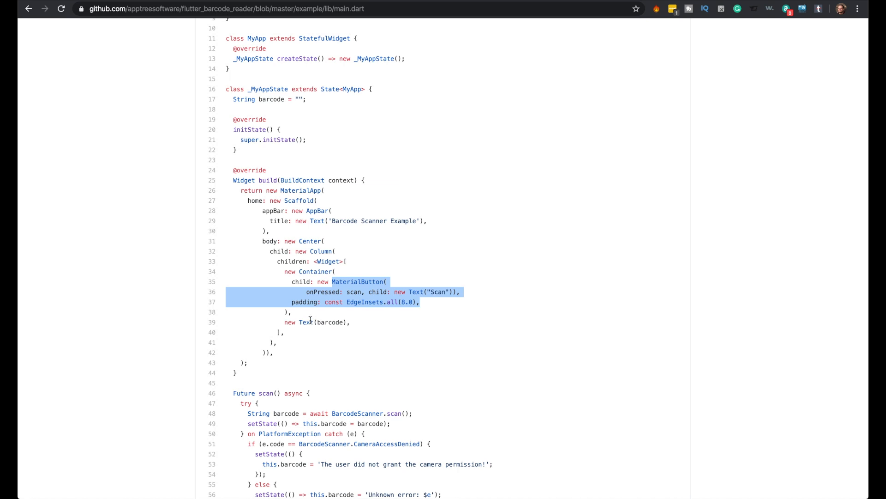
Check the GitHub MaterialButton lines and delete the pasted block from MyHomePage.dart
left_click(288, 301)
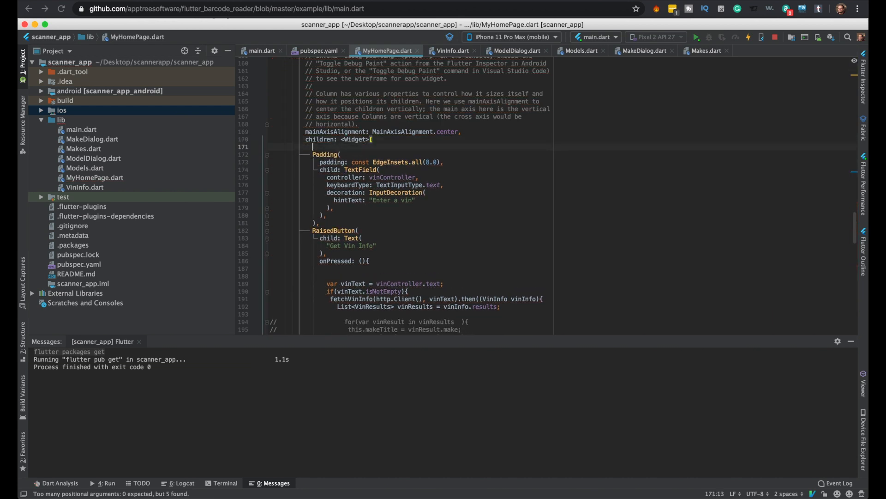
Type MaterialButton(onPressed: scan, child: new Text("Scan")) into the Column children
type("MaterialButton(")
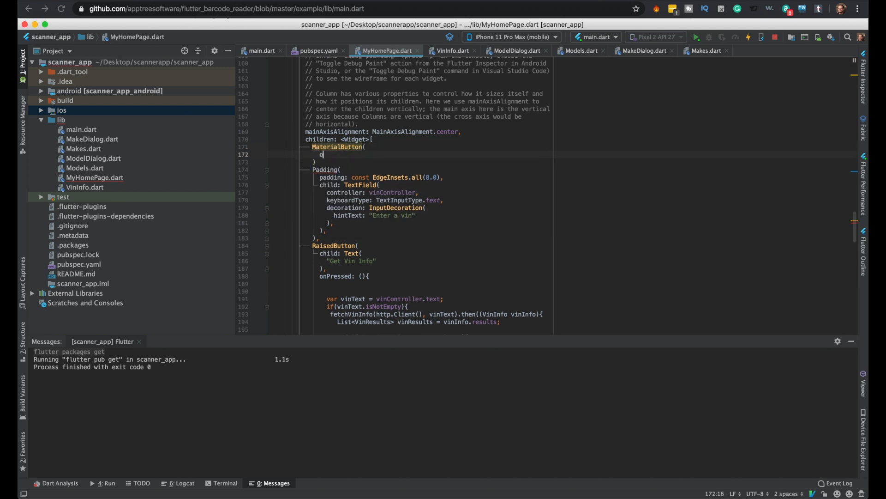
type("nPressed: s,")
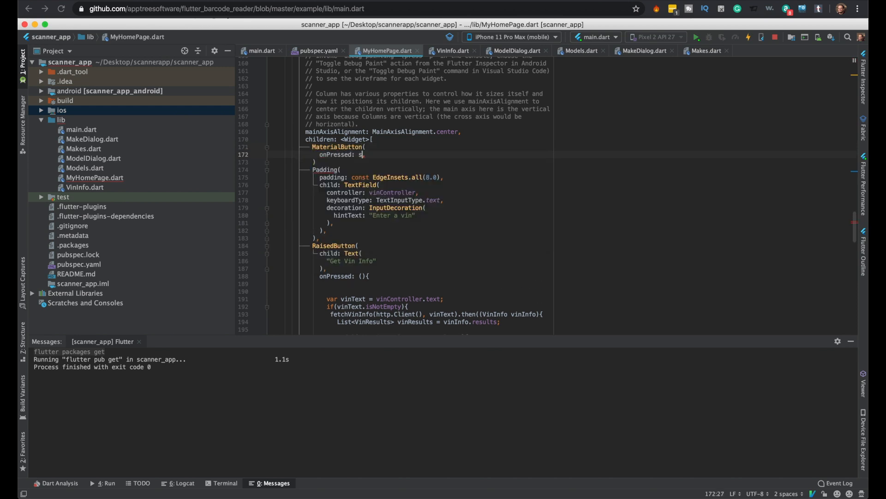
type("can,")
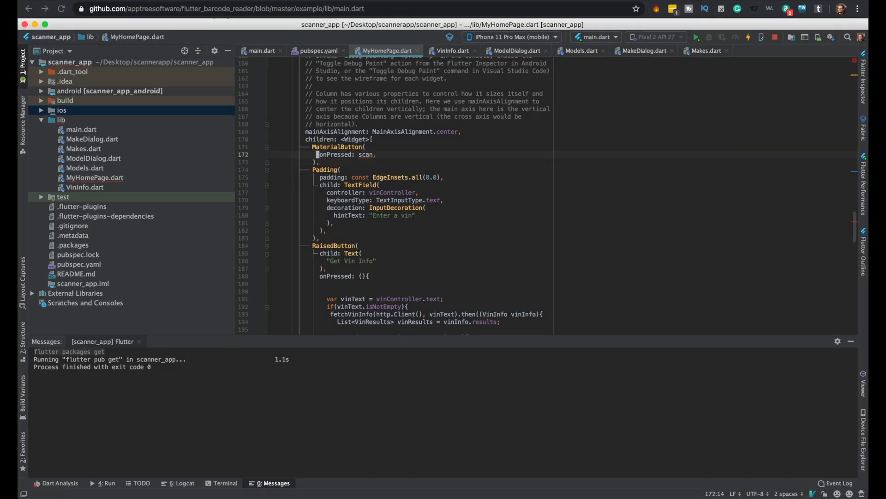
type("child: new Text(\"Scan\")")
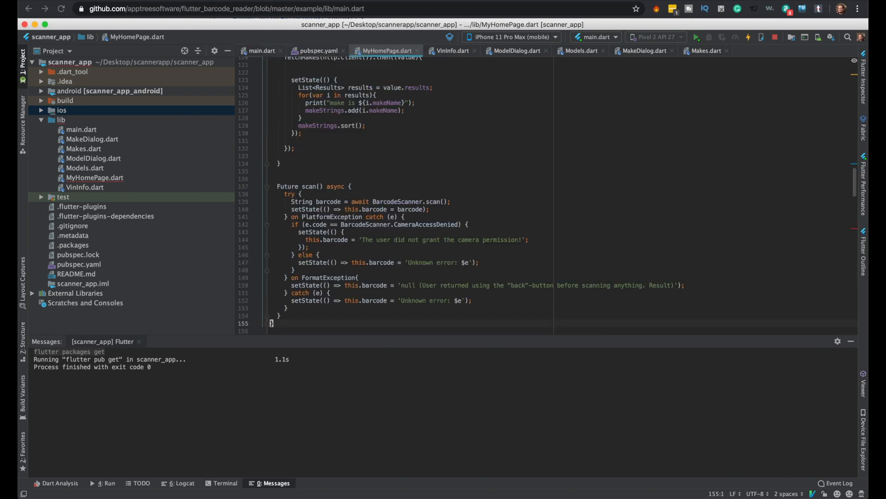
Paste the example's Future scan() async function at the end of _MyHomePageState
scroll("down", 3)
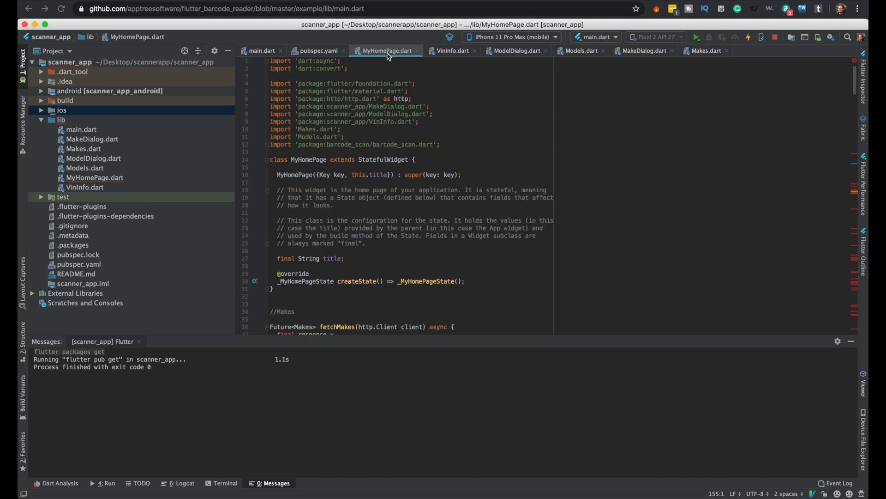
Add import 'package:flutter/services.dart'; and a String barcode = "" field to _MyHomePageState
type("import 'package:flutter/services.dart';")
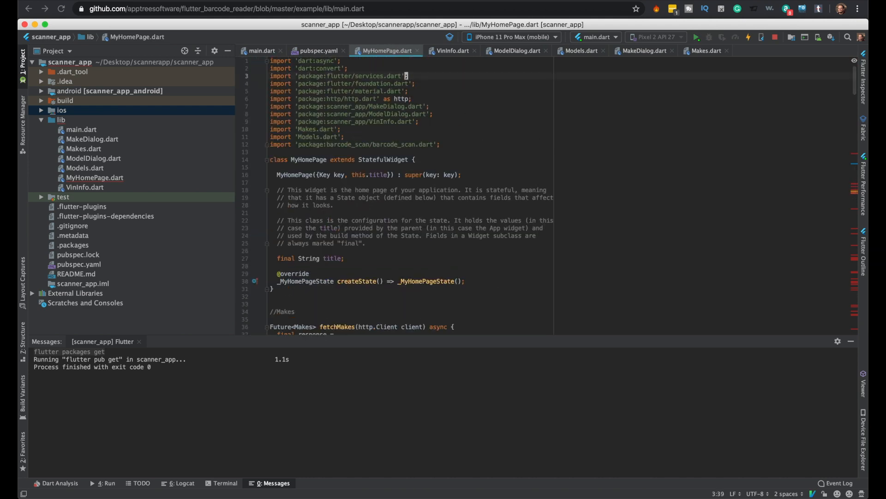
scroll("down", 3)
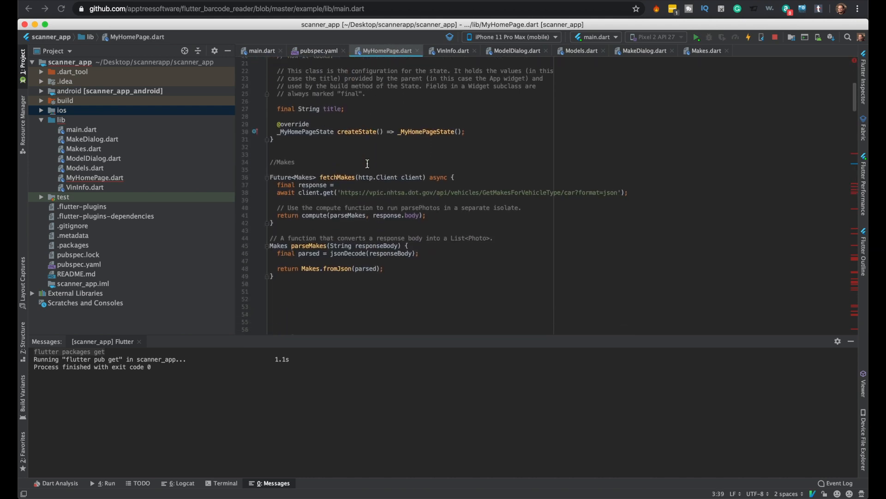
scroll("down", 3)
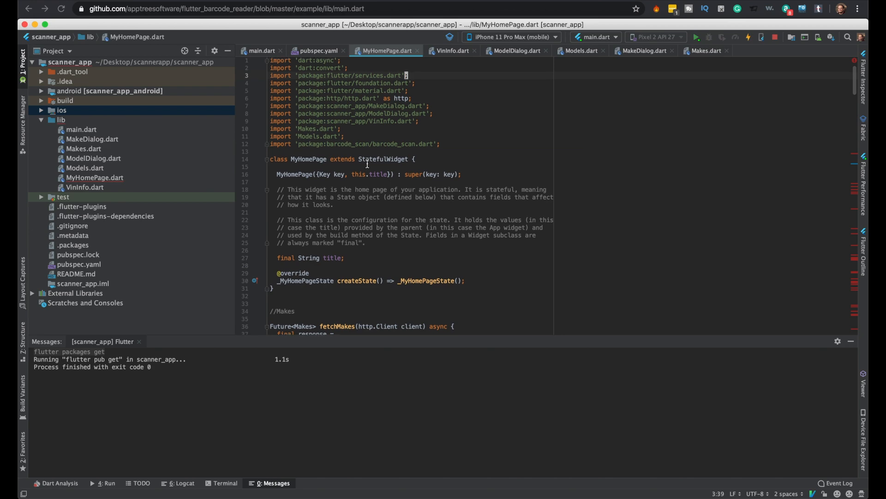
scroll("down", 3)
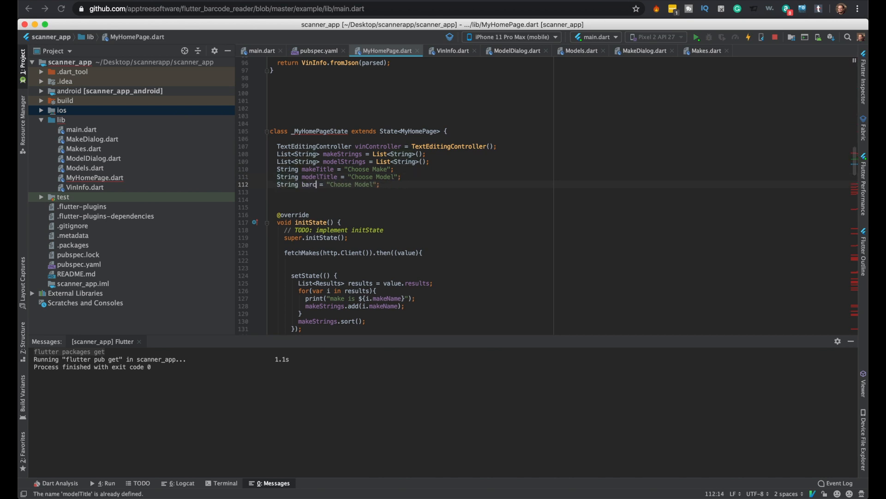
type("code")
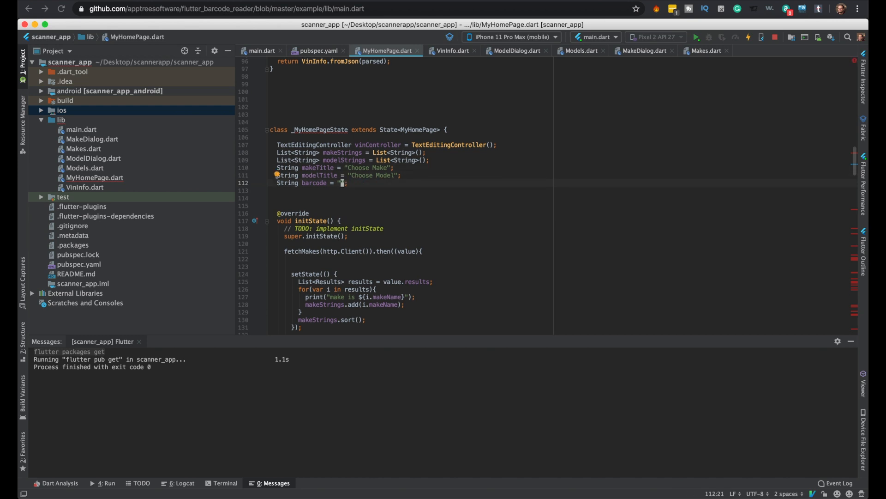
scroll("down", 3)
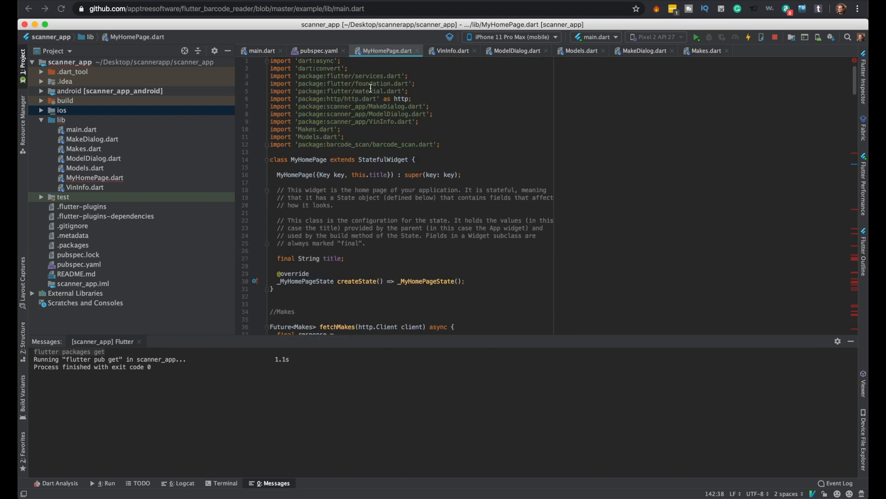
mouse_move(366, 92)
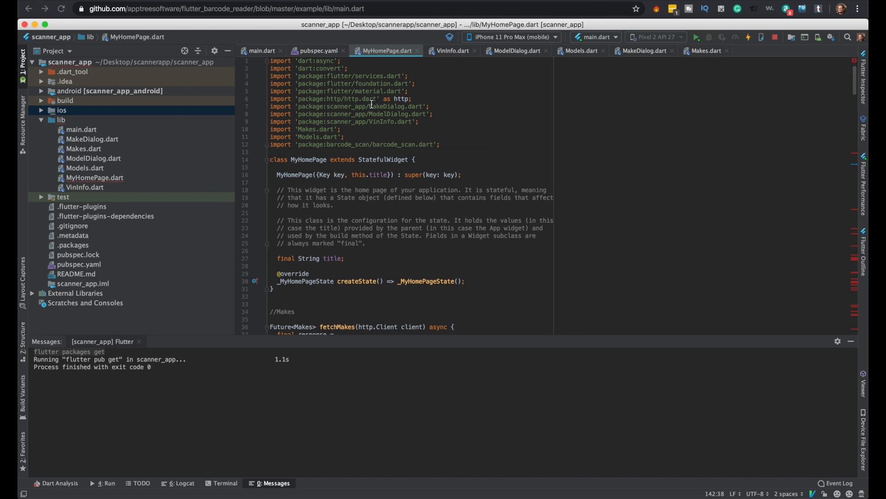
scroll("down", 3)
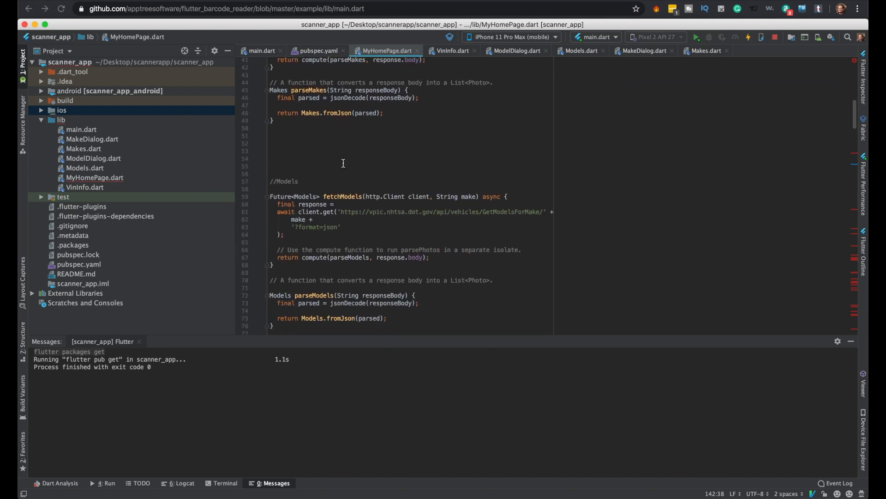
scroll("down", 3)
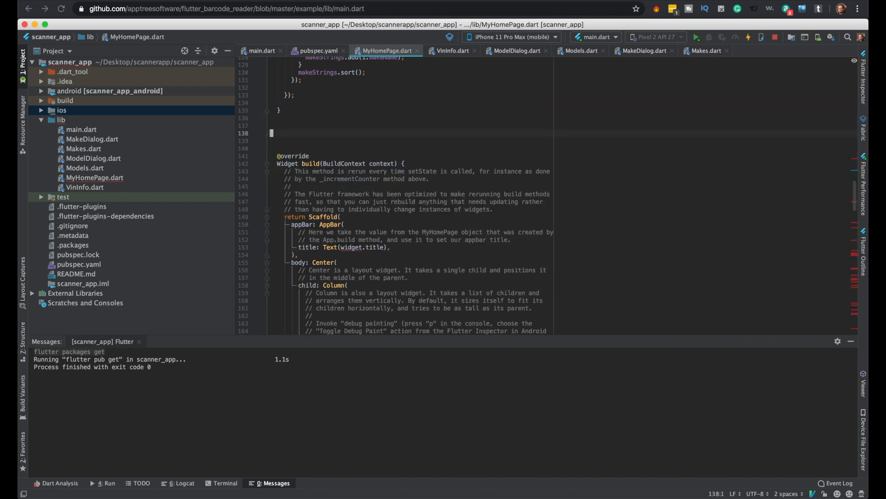
Paste the flutter_barcode_reader example's async scan() function with error handling into MyHomePage.dart
scroll("down", 3)
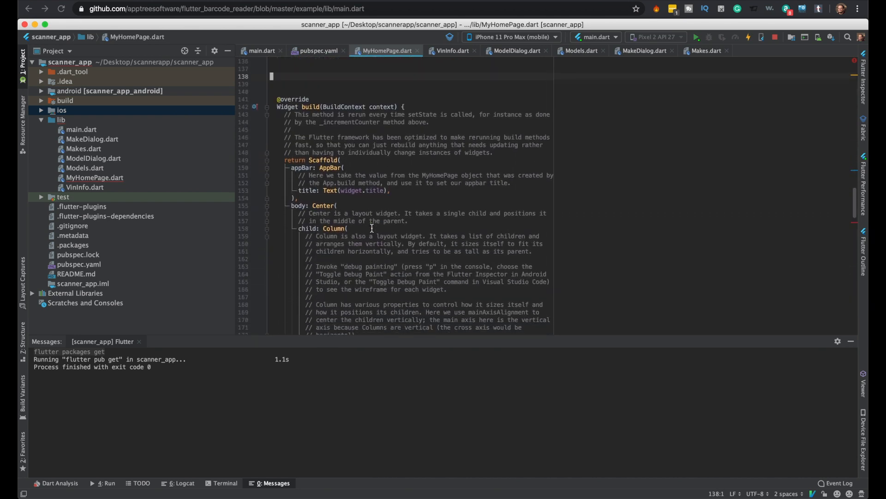
scroll("down", 3)
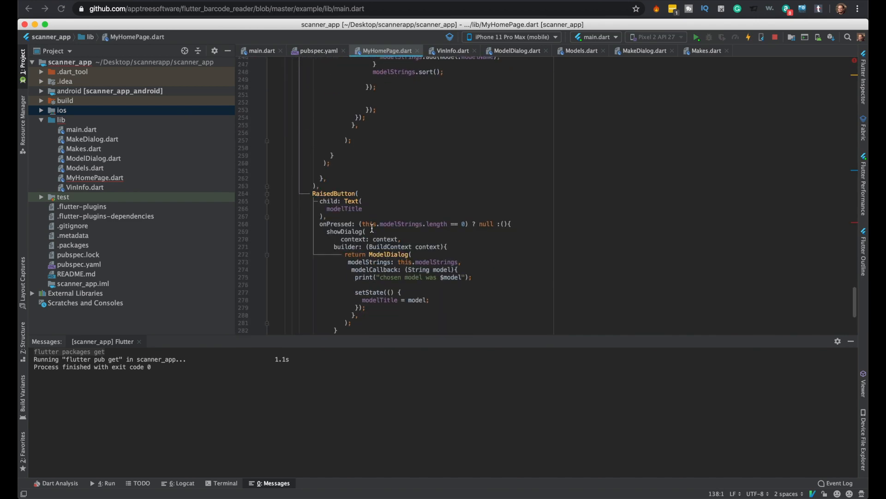
scroll("down", 3)
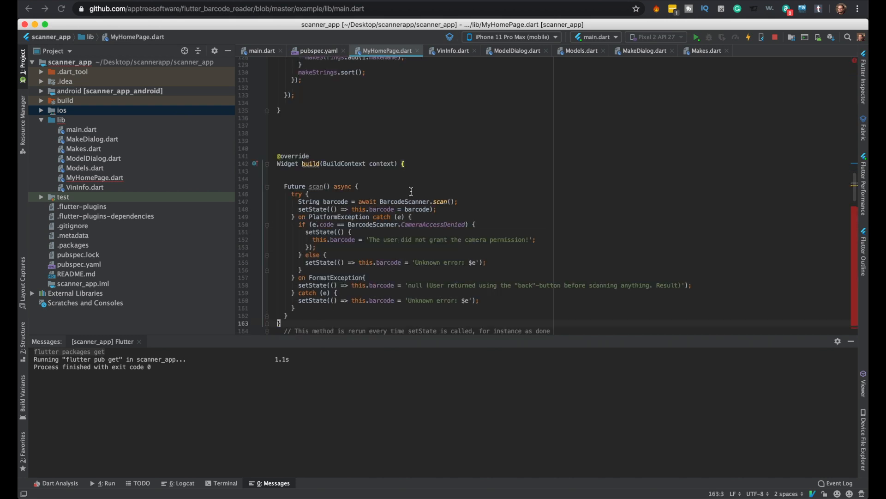
scroll("down", 3)
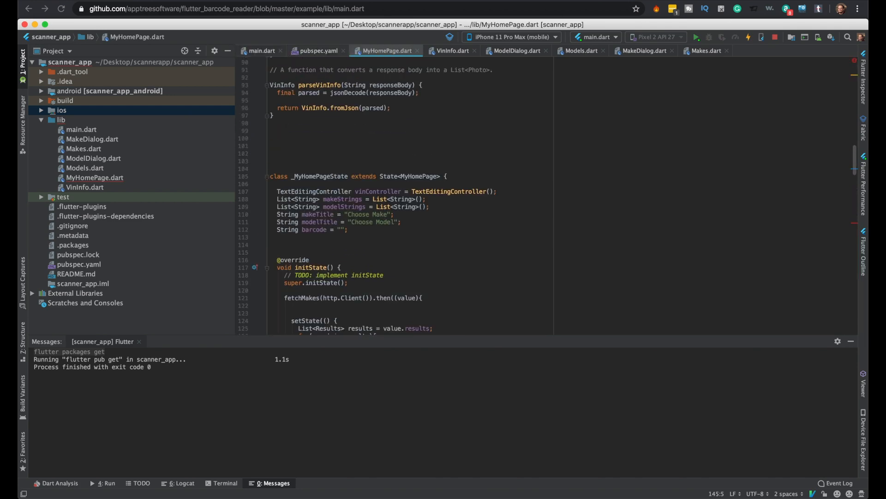
Move scan() out of build to below String barcode, before initState
scroll("down", 3)
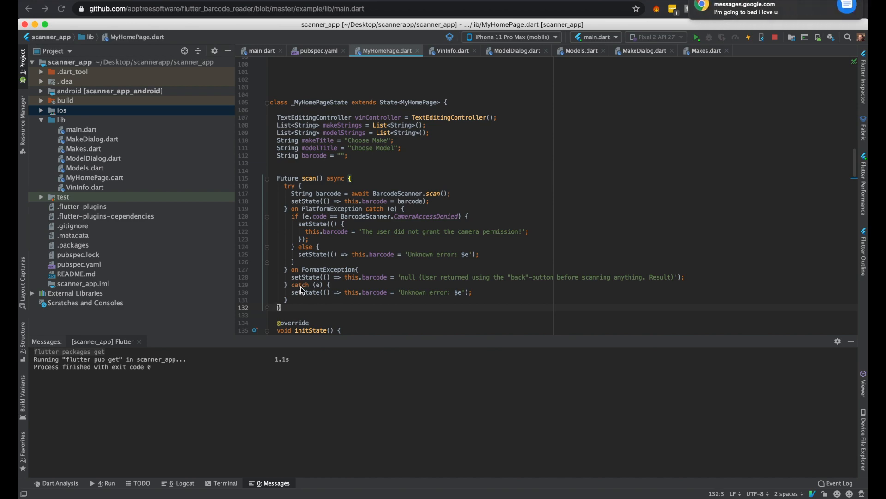
scroll("down", 3)
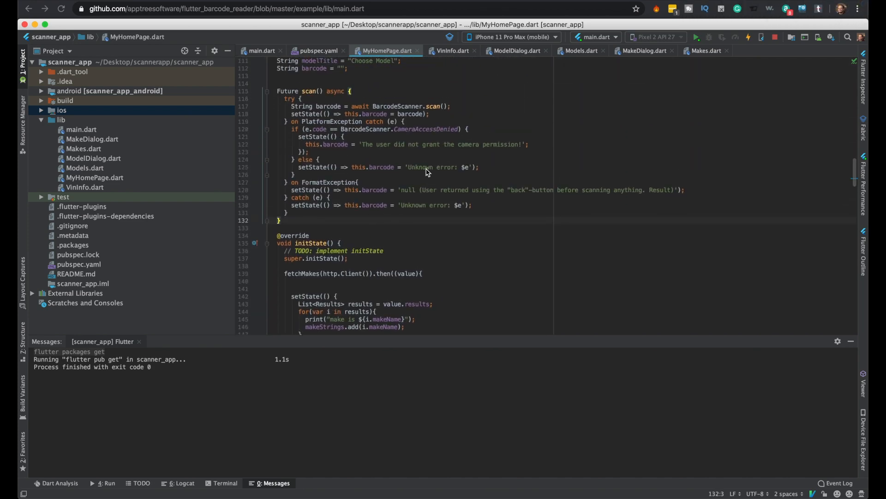
mouse_move(361, 155)
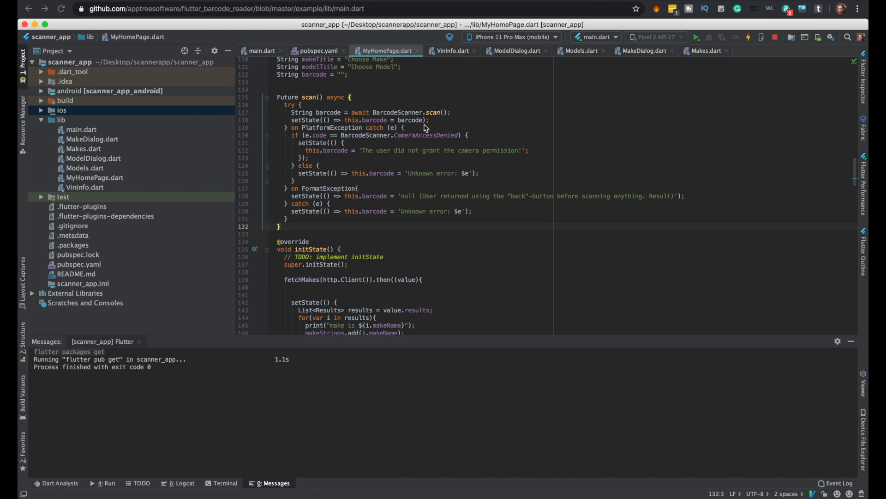
left_click(416, 120)
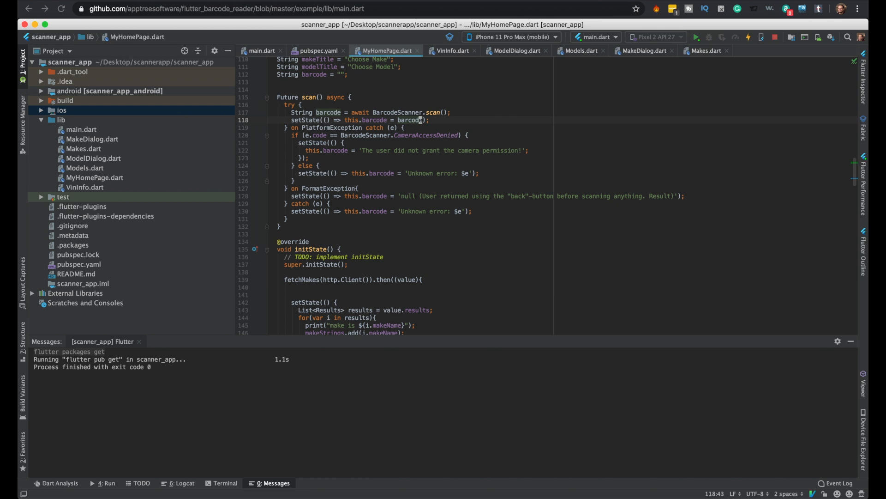
Add print("barcode is $barcode"); after the setState line in scan()
type("print")
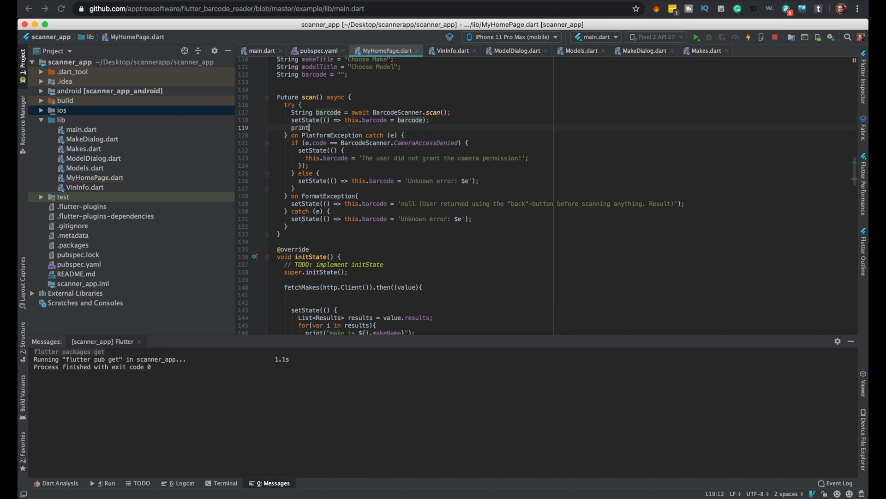
type("(\"bar\")")
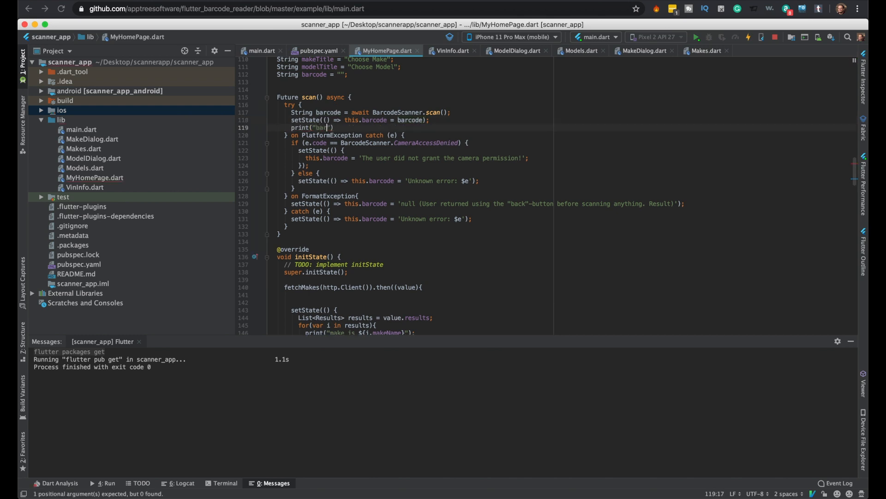
type("code is")
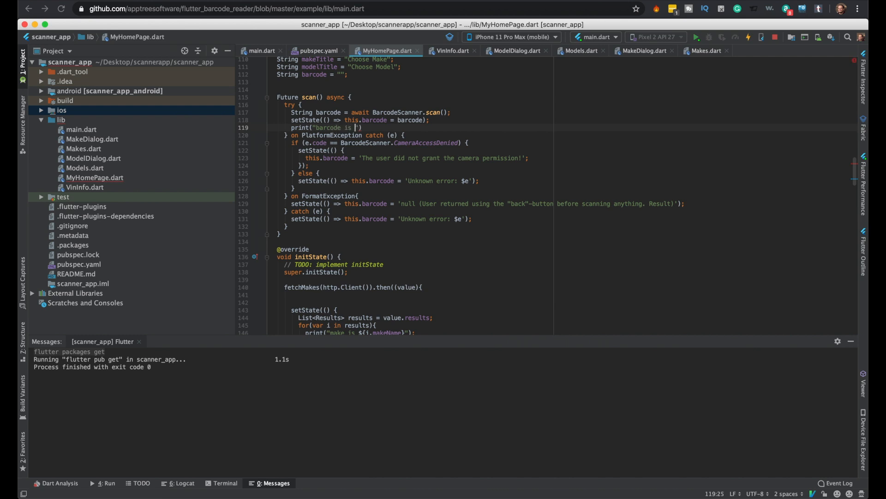
type("$barcode")
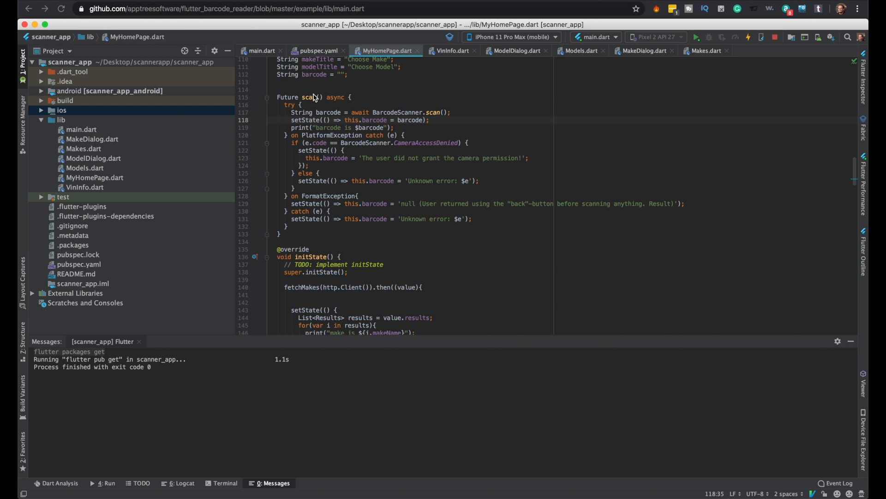
left_click(748, 37)
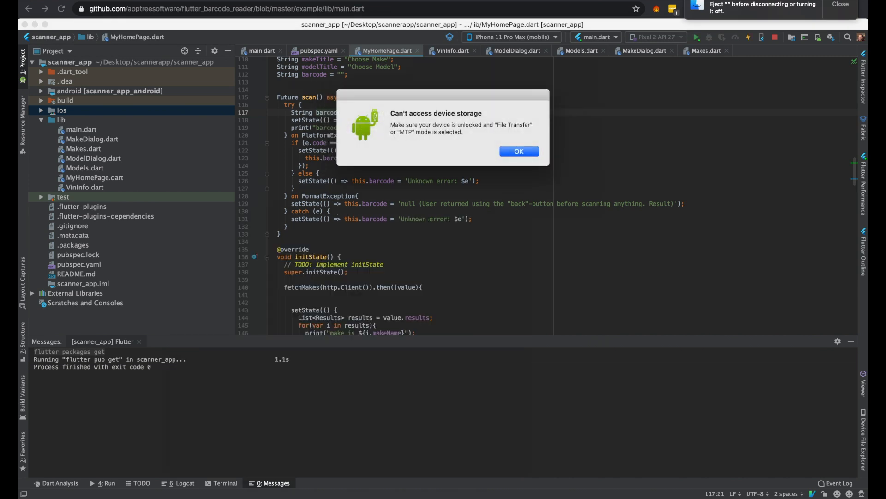
Select the LM Q720 phone as target device and start main.dart in debug mode
left_click(513, 37)
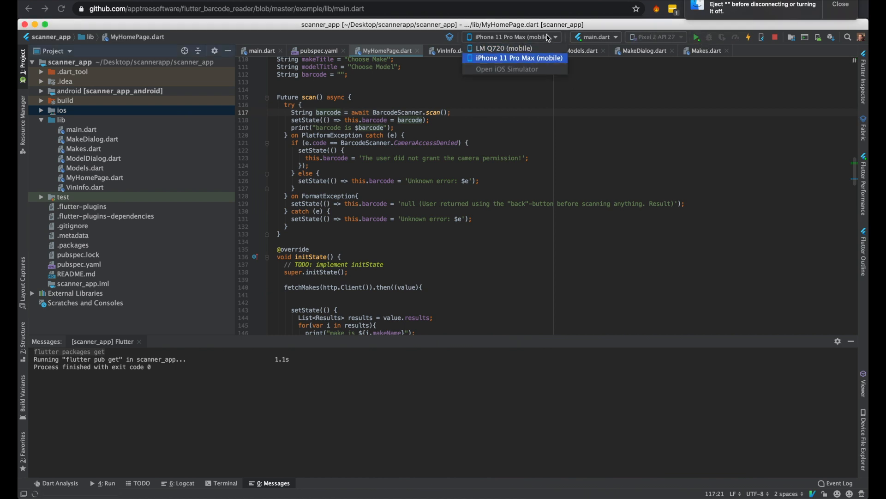
left_click(503, 48)
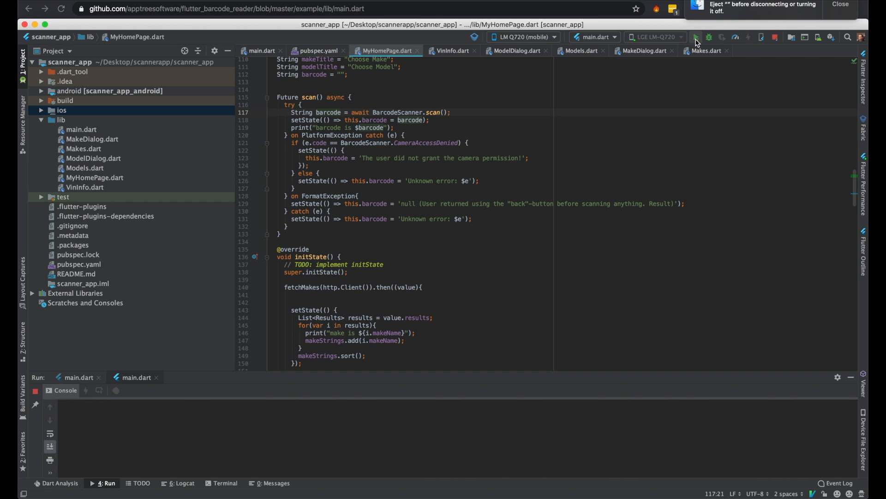
left_click(696, 37)
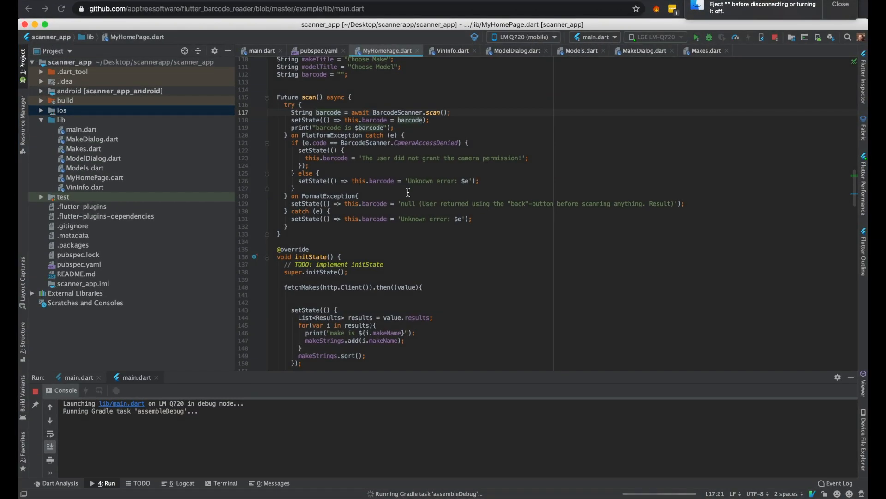
mouse_move(537, 31)
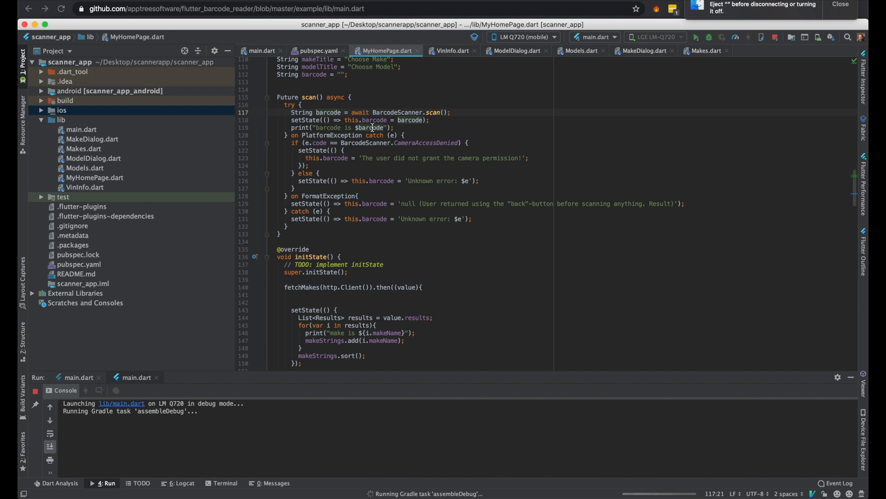
mouse_move(401, 131)
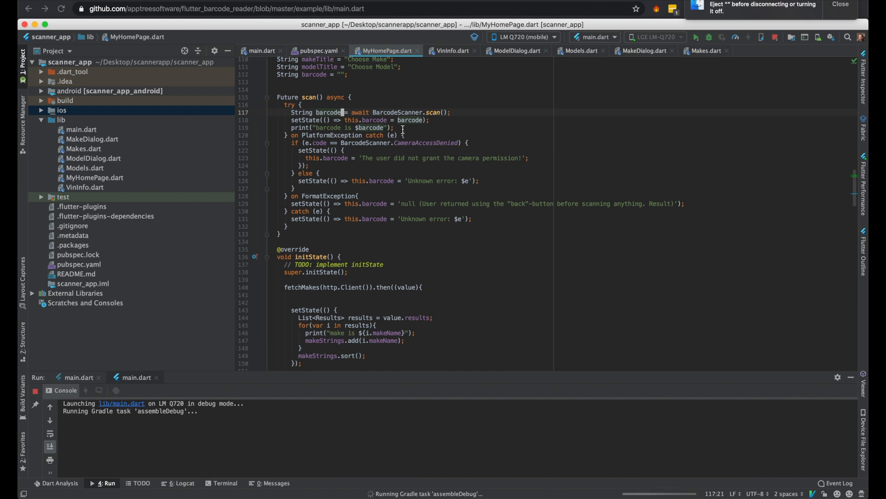
scroll("down", 3)
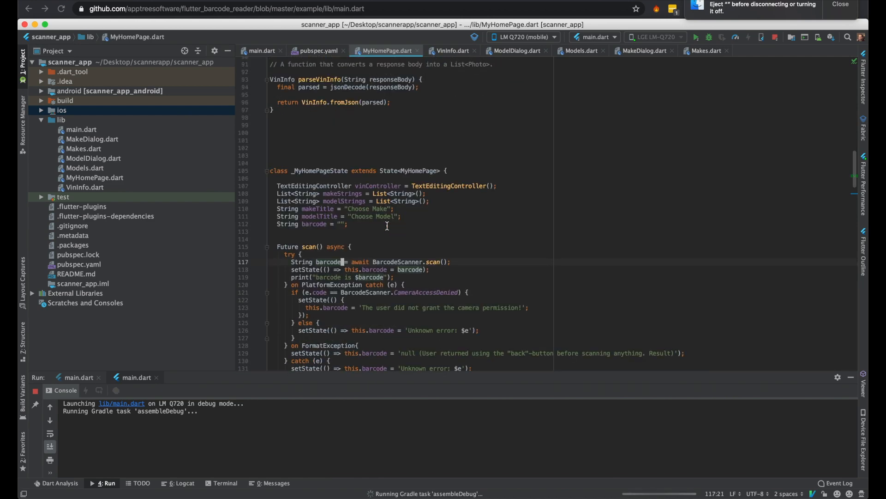
scroll("down", 3)
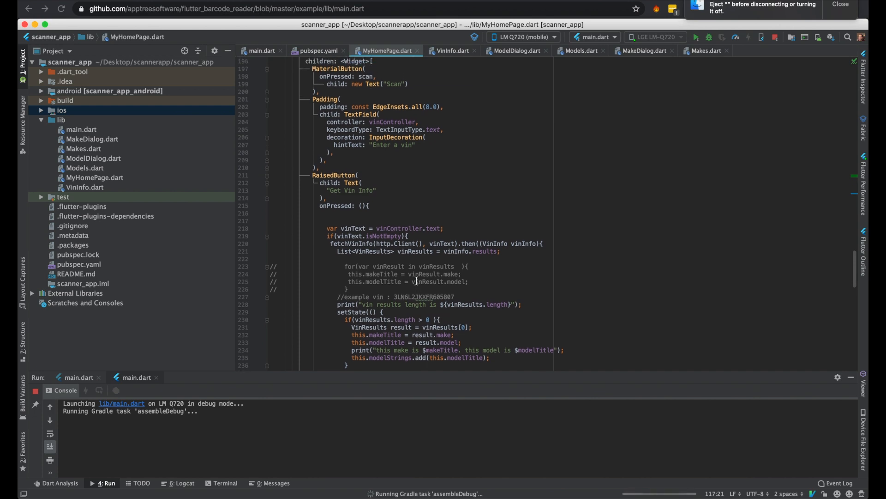
Follow the Run console as the app logs car makes, and dismiss the eject notification
scroll("down", 3)
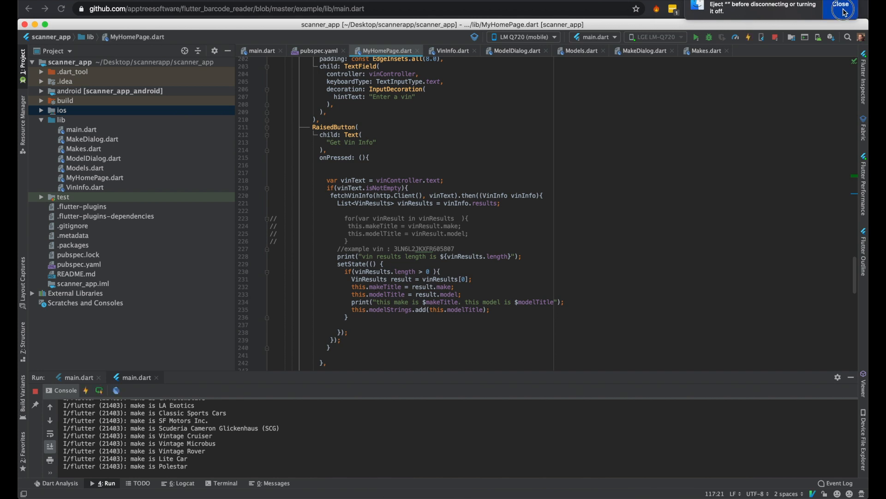
left_click(842, 8)
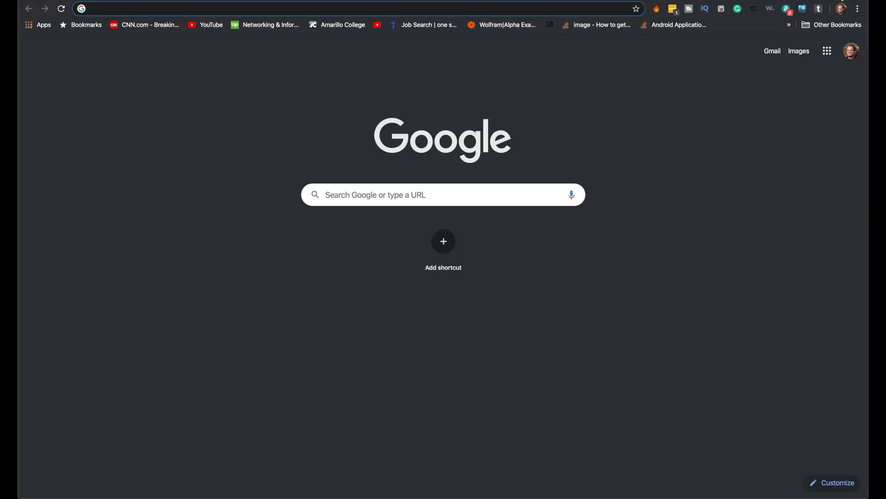
Search Google Images for 'vin barcode' and open the Porsche VIN label picture
type("vim")
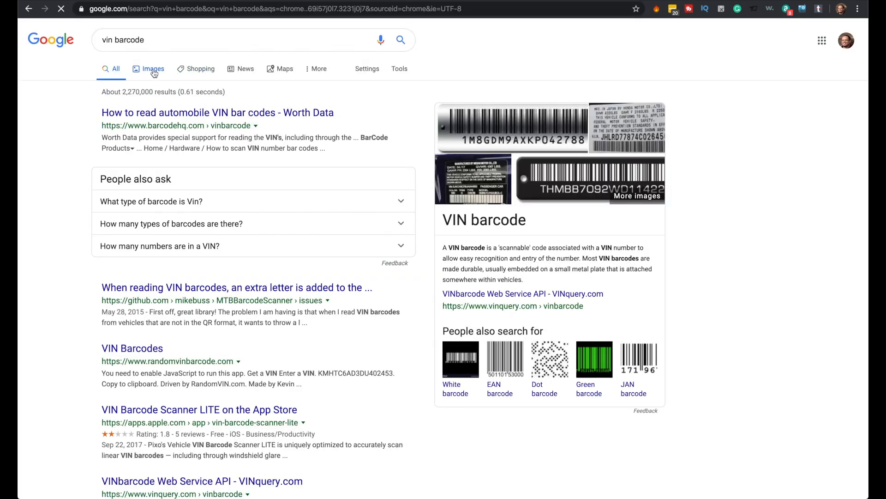
left_click(153, 68)
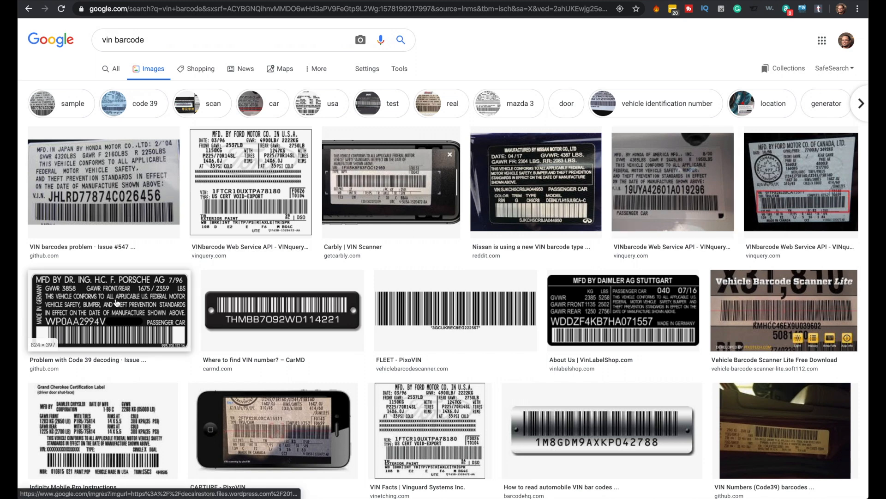
left_click(108, 310)
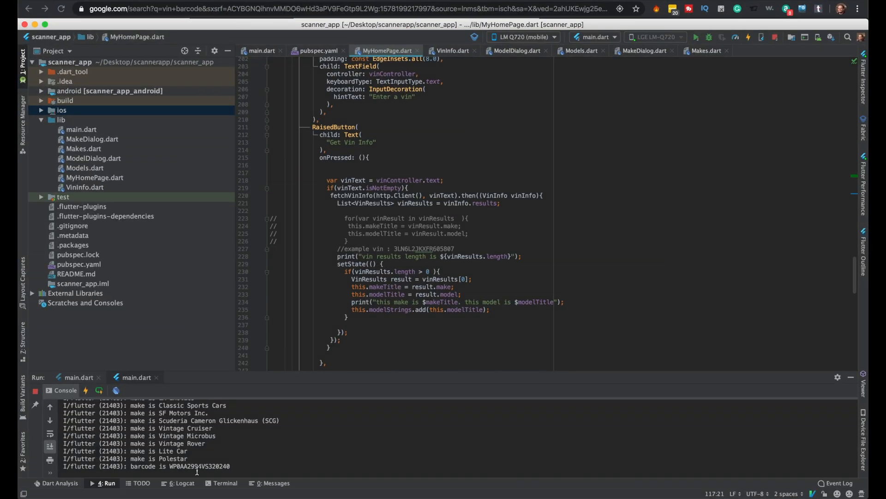
Cut the fetchVinInfo block out of the RaisedButton onPressed handler
left_click_drag(196, 466, 231, 466)
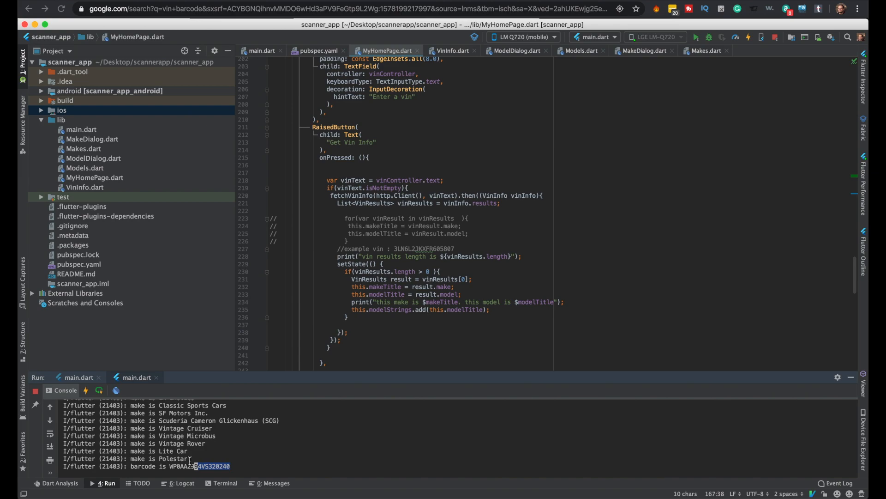
key("F3")
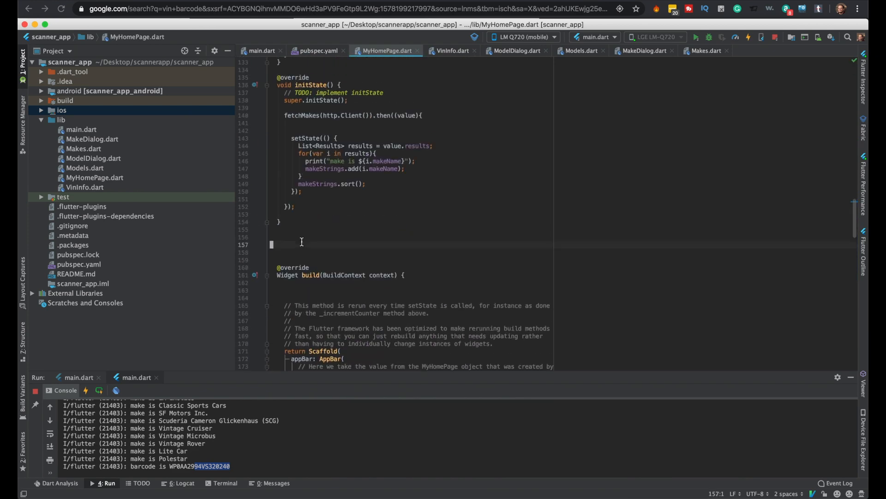
Type the Future<void> getVinInfo(){} method skeleton below initState
type("Futur")
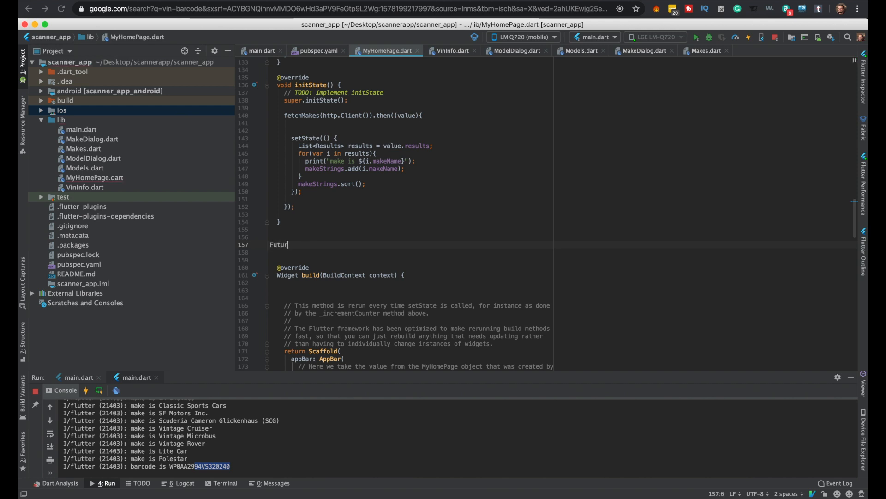
type("<void>")
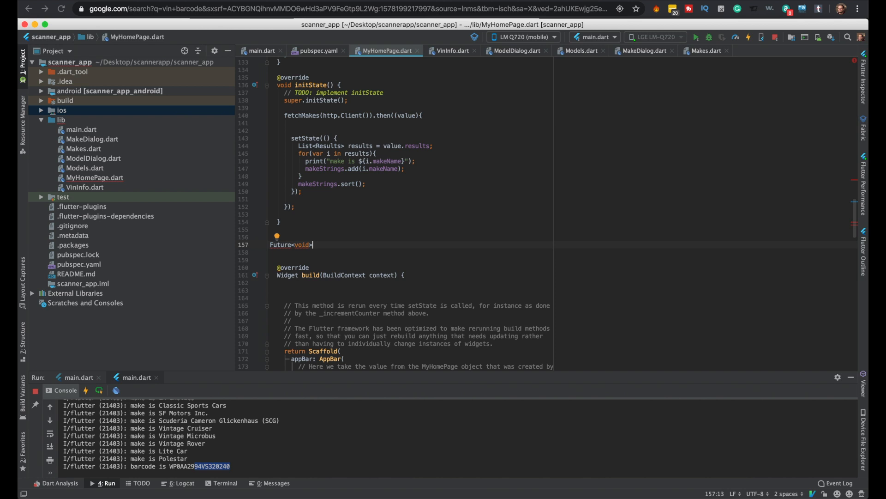
type("getVin")
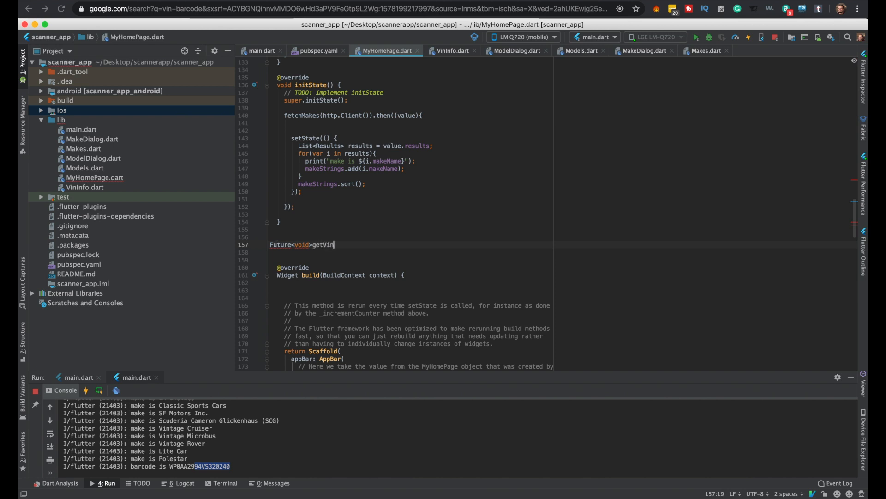
key("BackSpace")
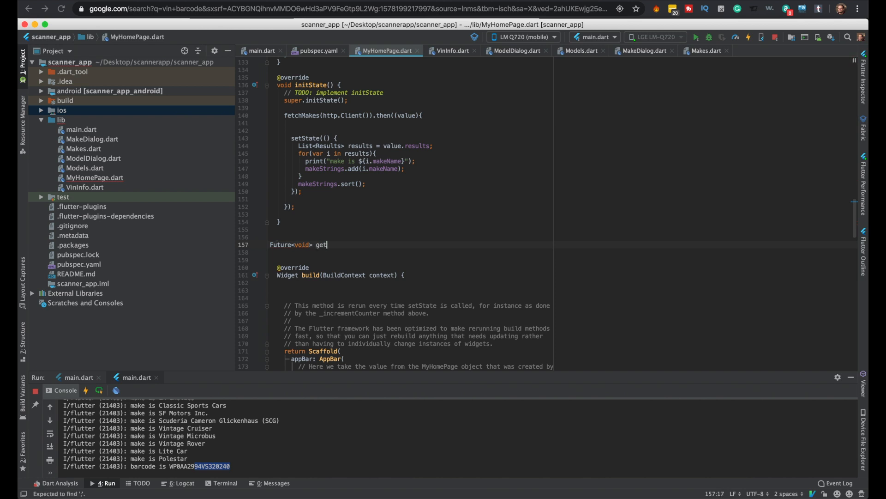
type("VinInfo")
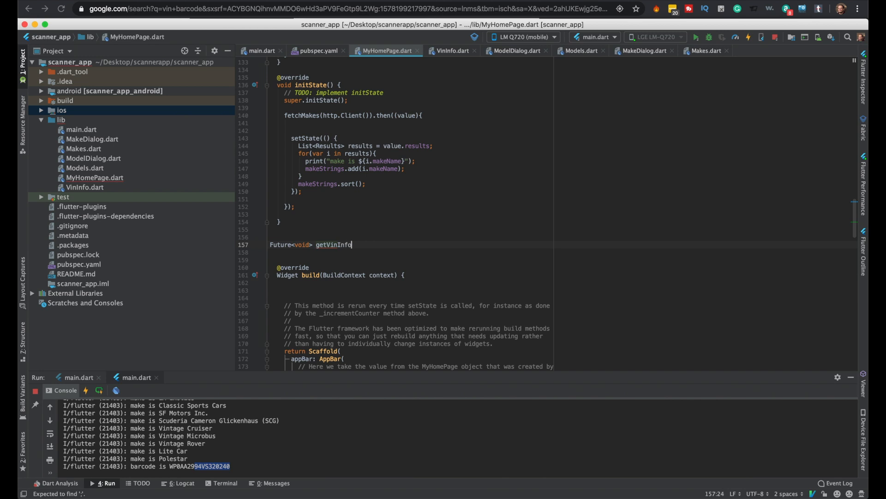
type("(){}")
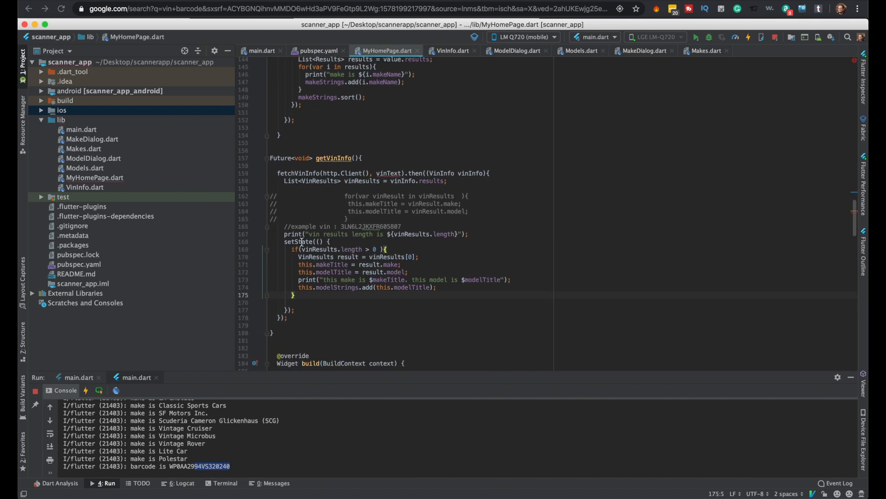
mouse_move(345, 157)
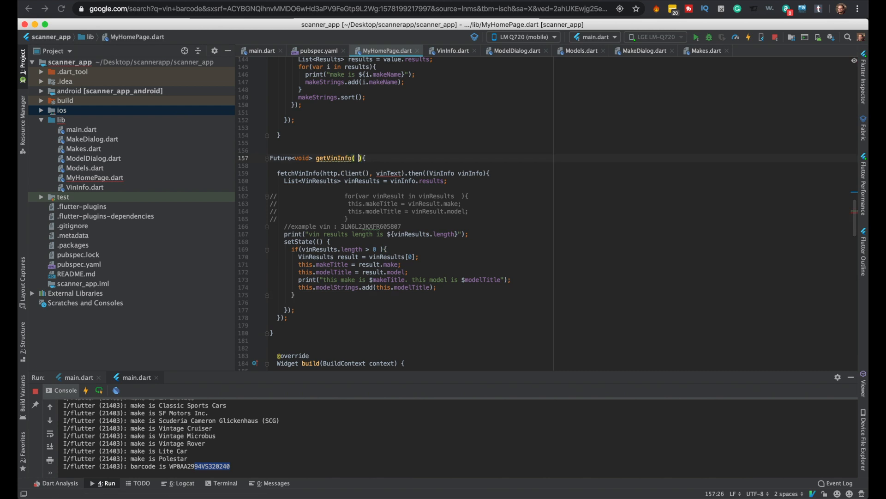
Give getVinInfo a String vinText parameter and end it with return null
type("String vinText")
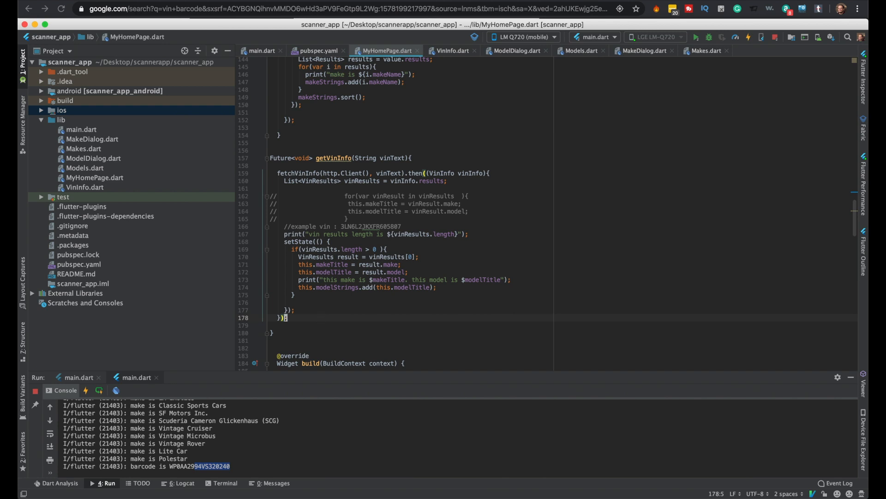
type("return;")
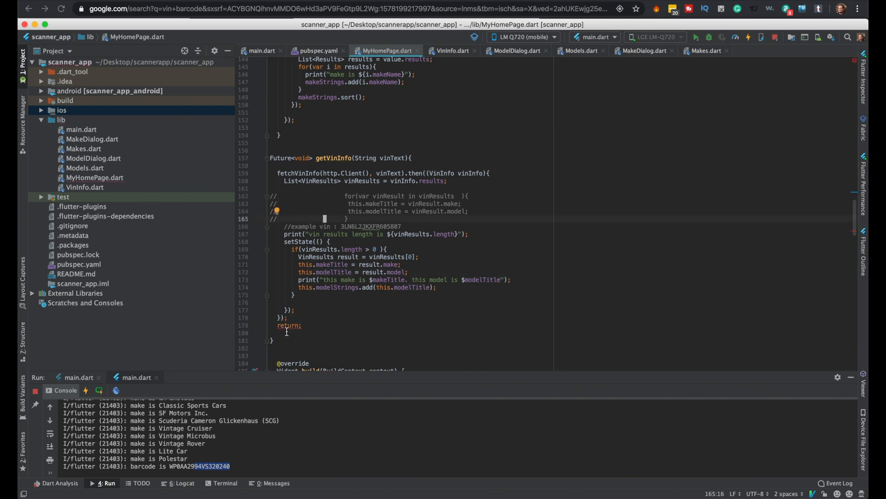
type("n")
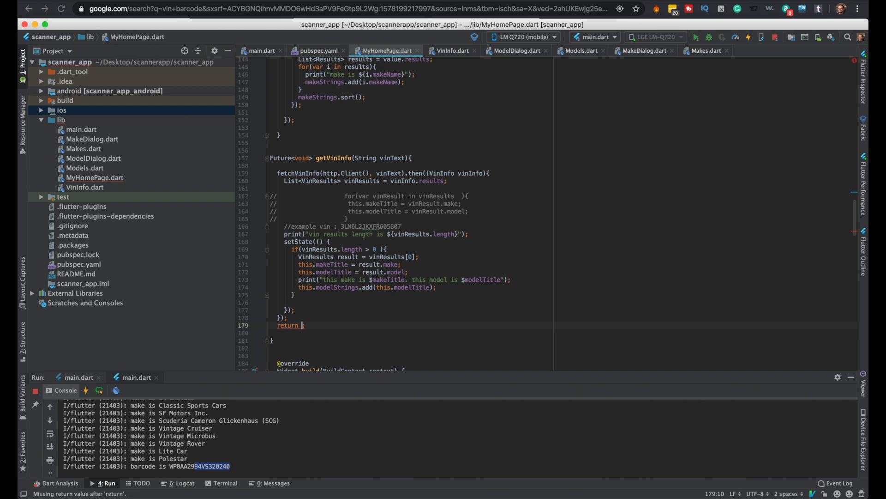
type("null")
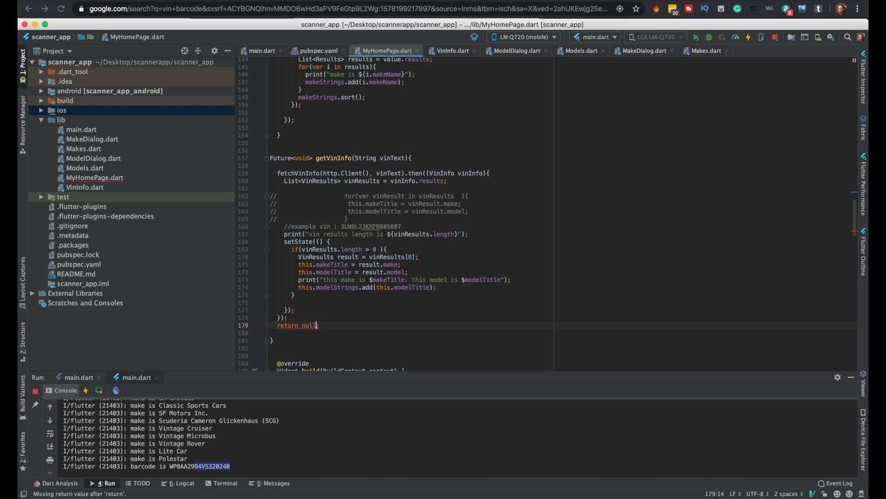
scroll("down", 3)
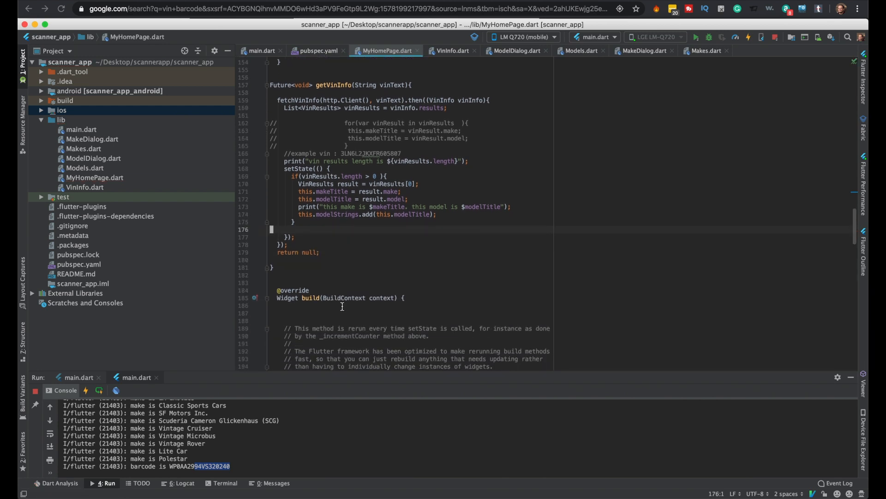
Add getVinInfo(barcode); after the print("barcode is $barcode") line in scan()
scroll("down", 3)
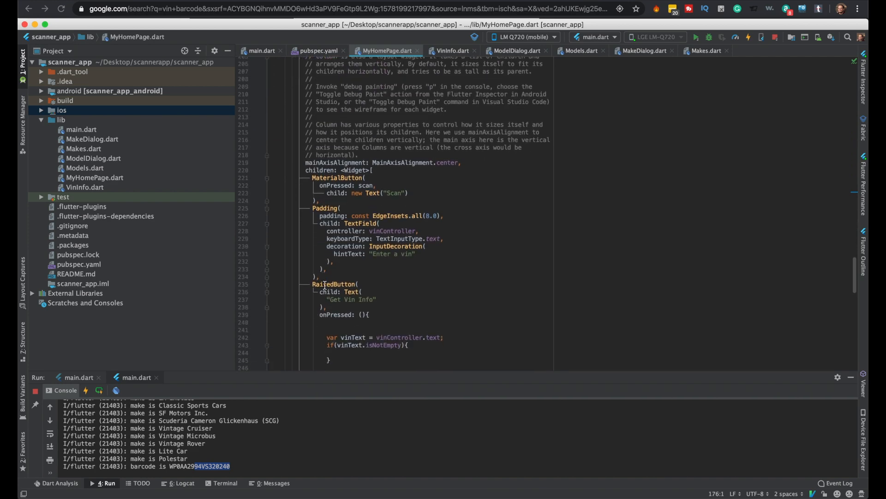
scroll("down", 3)
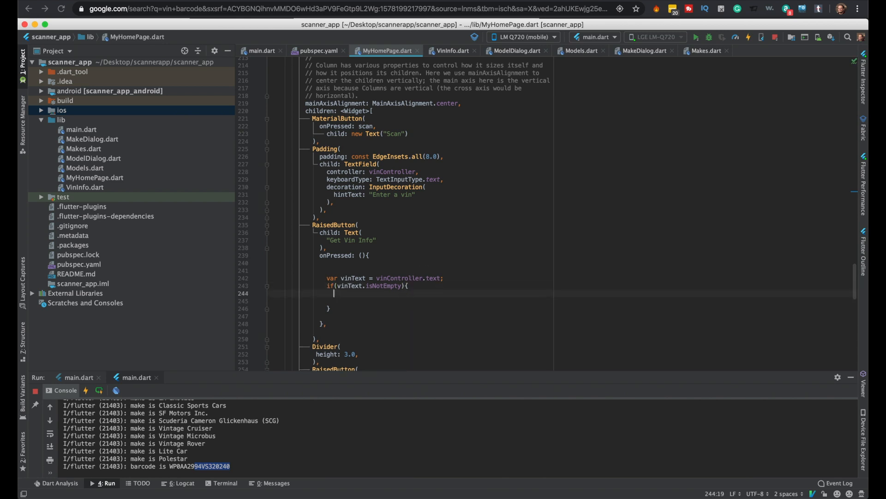
type("getVin")
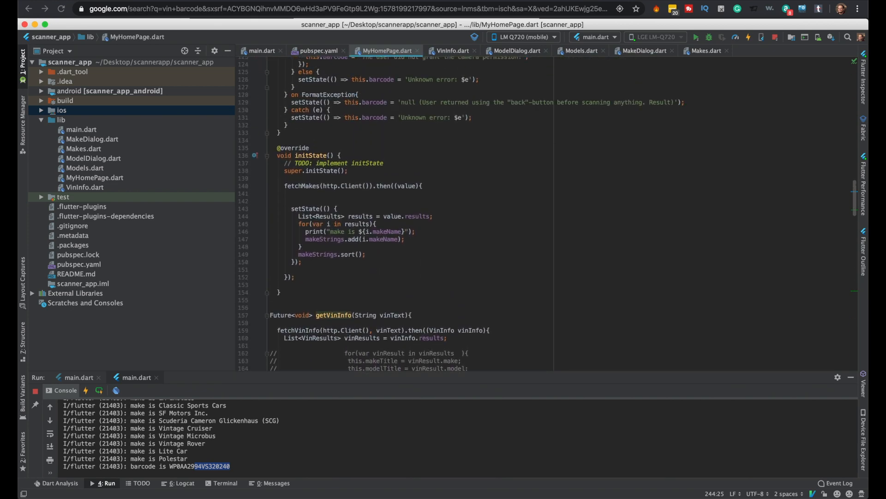
scroll("up", 3)
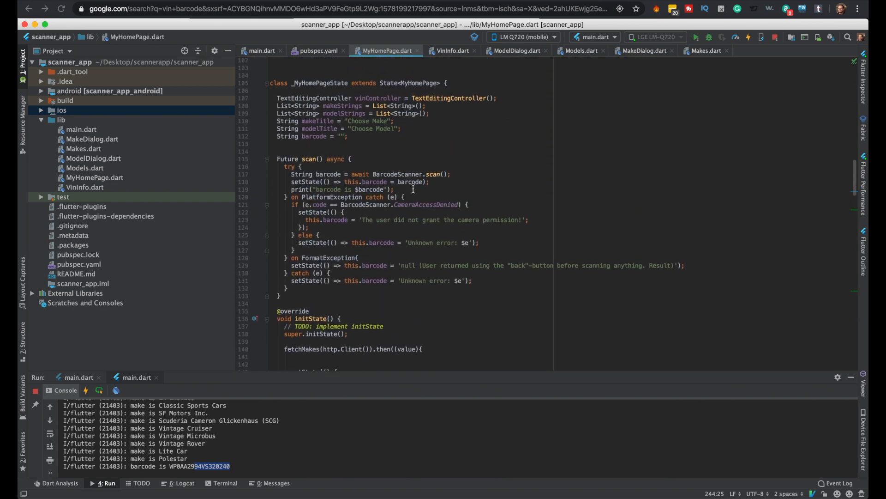
type("getVinInfo(vinText);")
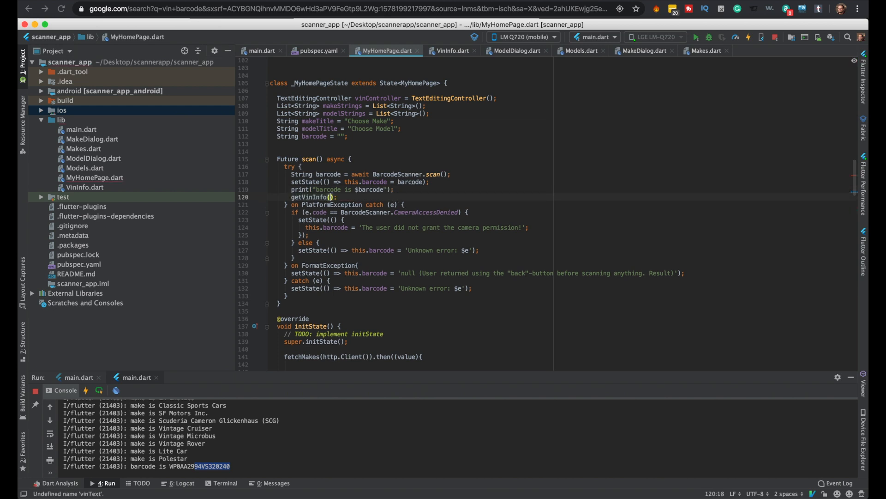
type("barcode")
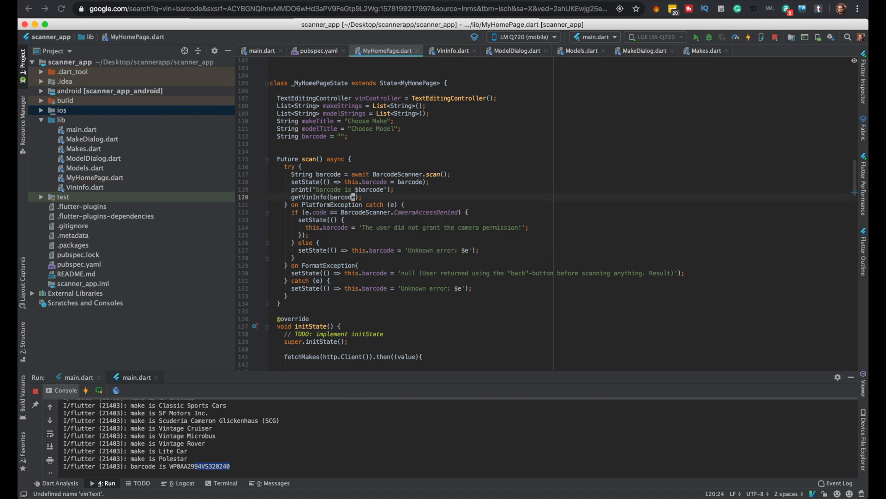
left_click(734, 37)
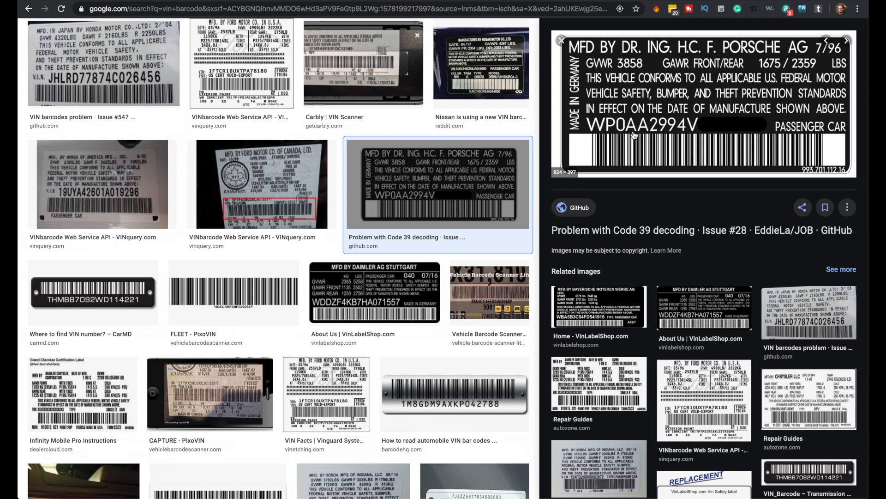
mouse_move(688, 240)
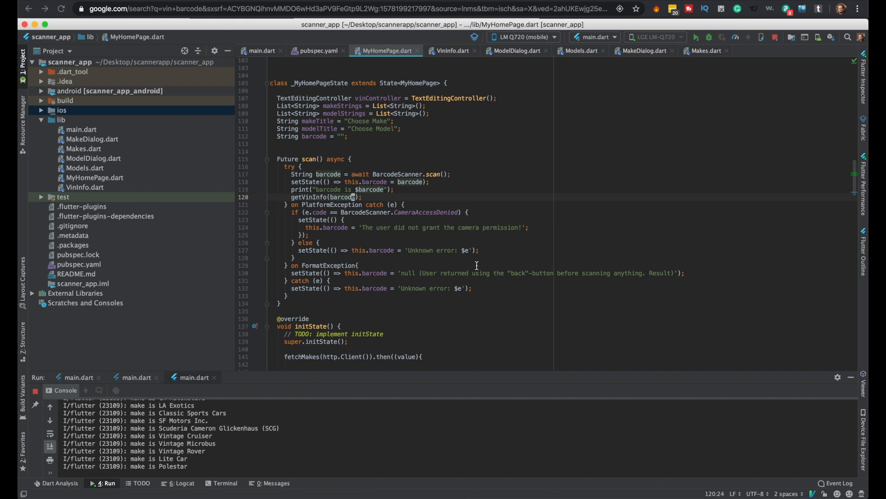
Choose the iPhone 11 Pro Max (mobile) simulator as the target device
left_click(523, 37)
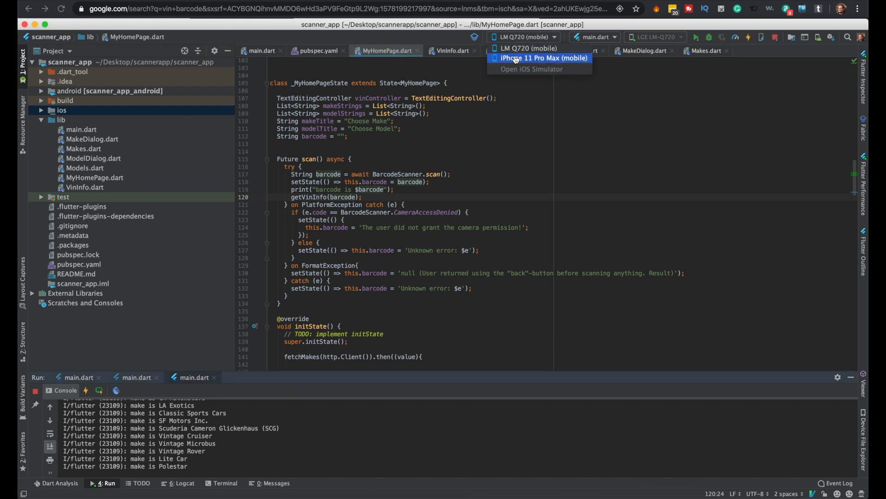
left_click(543, 58)
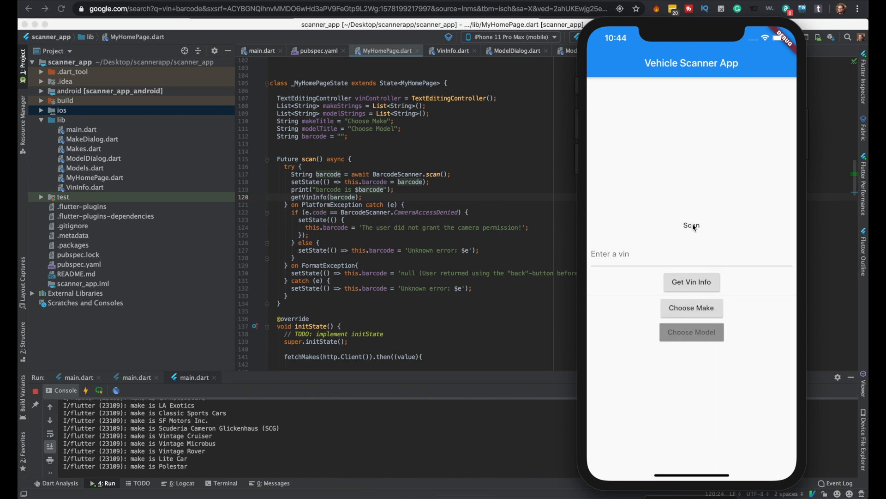
mouse_move(686, 231)
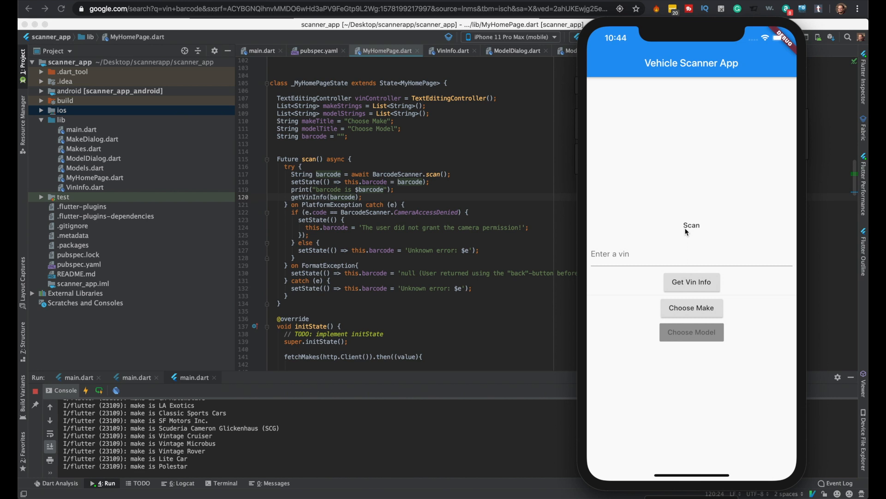
mouse_move(713, 302)
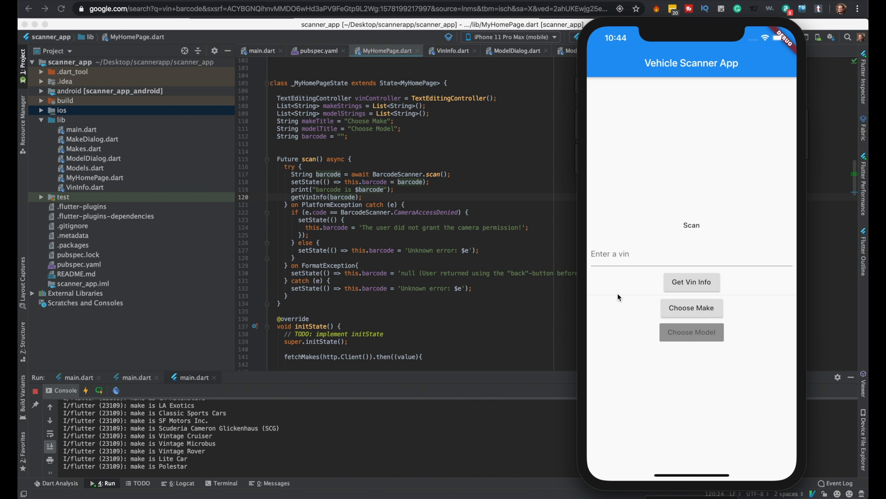
mouse_move(694, 229)
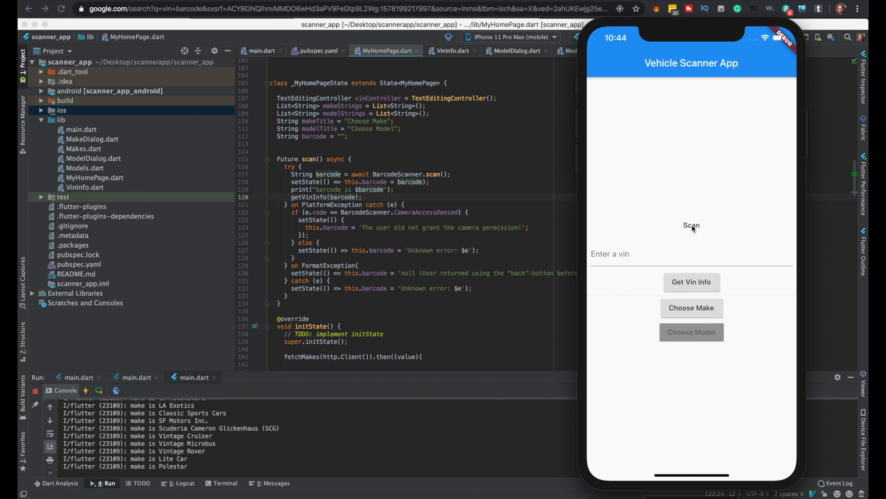
mouse_move(647, 288)
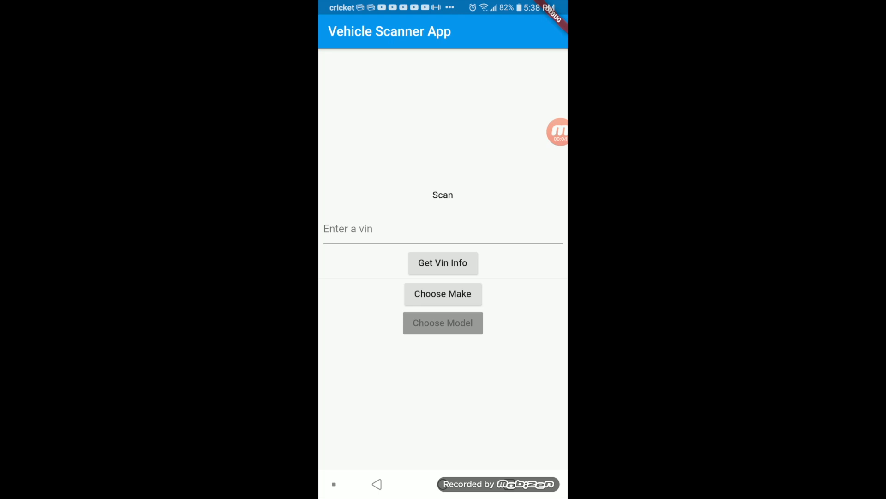
Tap Scan in the Vehicle Scanner App to open the camera scanner
left_click(443, 194)
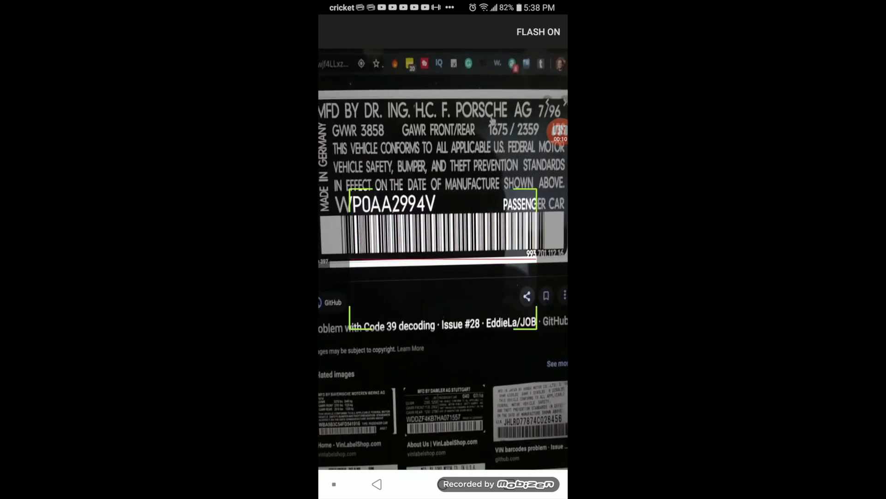